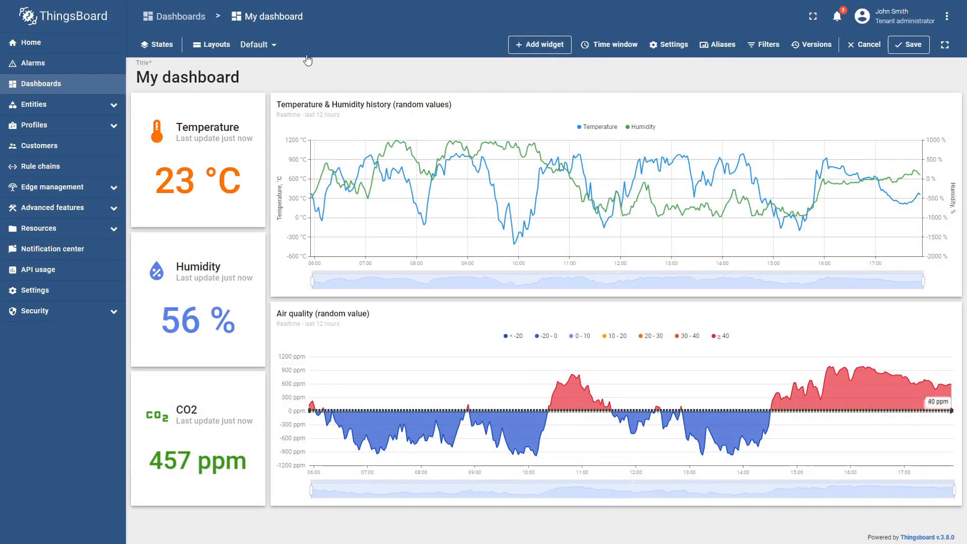
Look over the layouts manager and preview the Laptop (md) and Mobile (xs) layouts
left_click(215, 45)
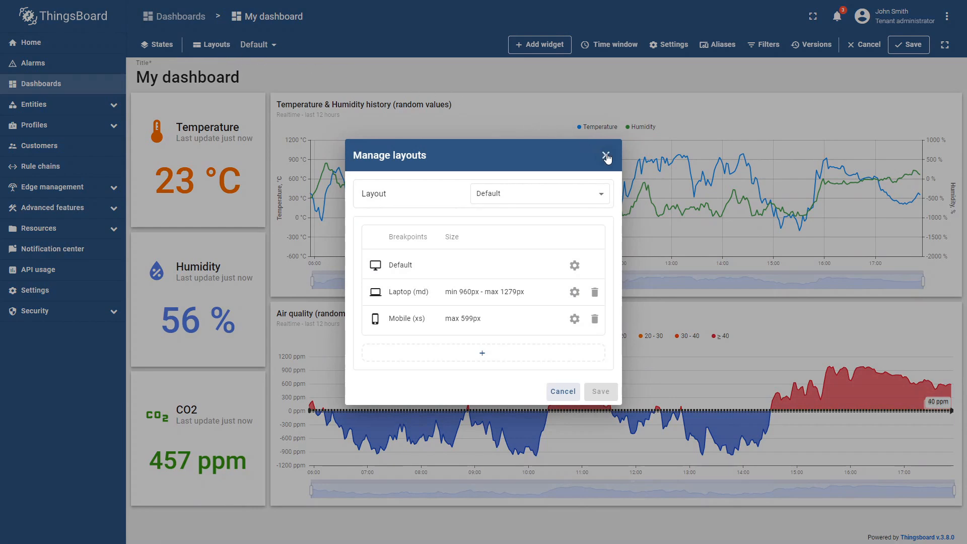
left_click(259, 44)
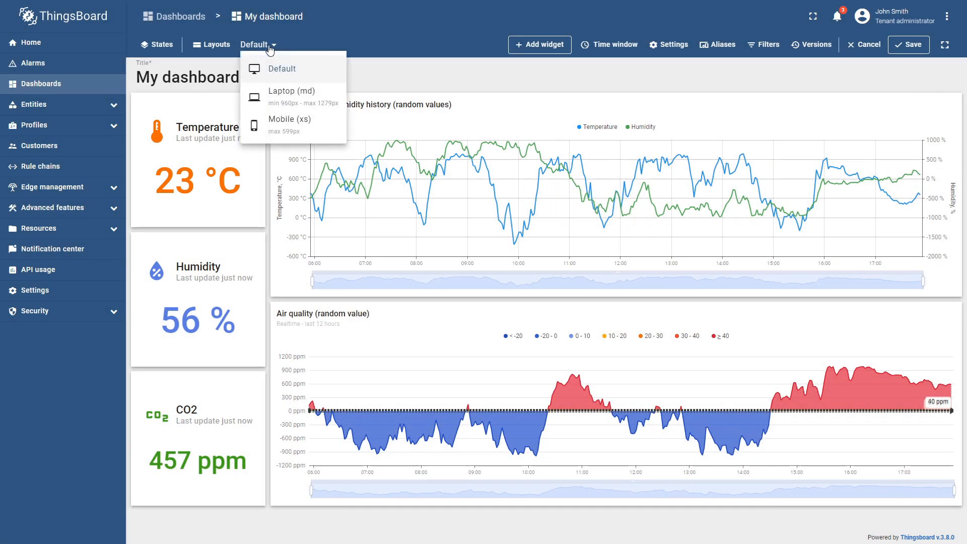
left_click(291, 95)
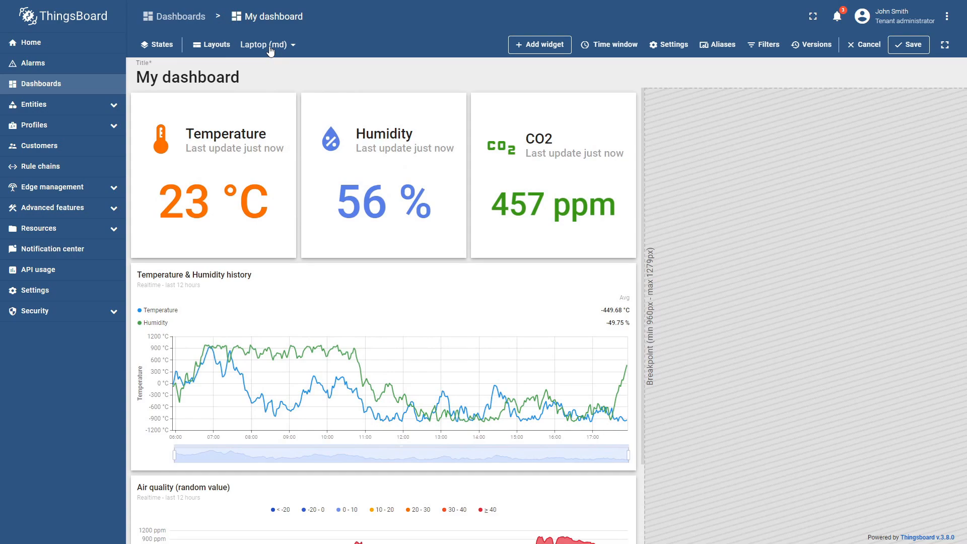
left_click(266, 45)
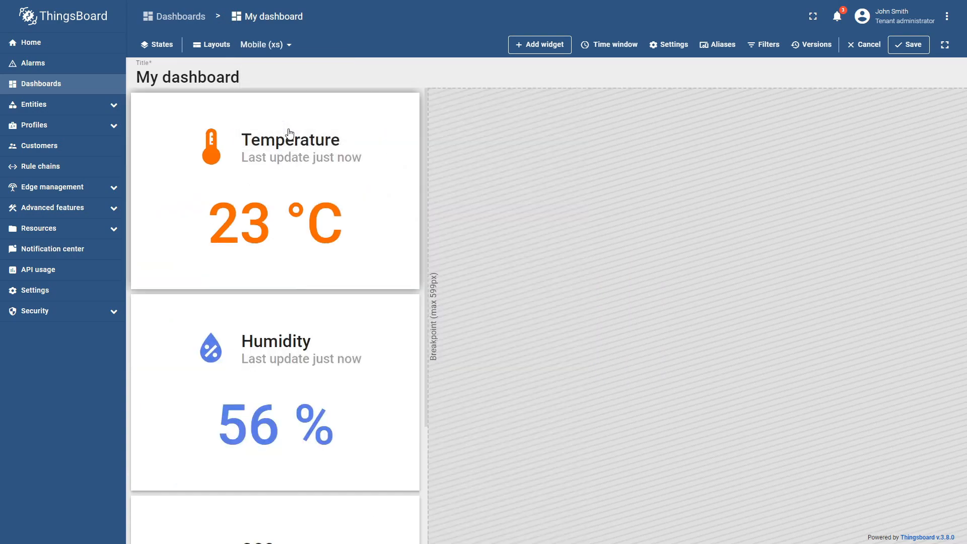
Add a Tablet (sm) breakpoint copied from Laptop (md) and switch to it
left_click(216, 44)
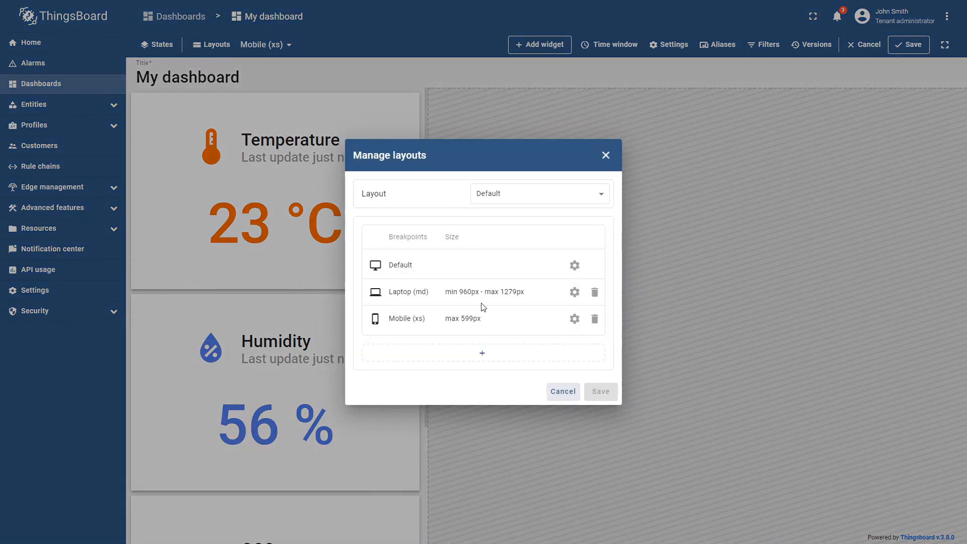
left_click(482, 353)
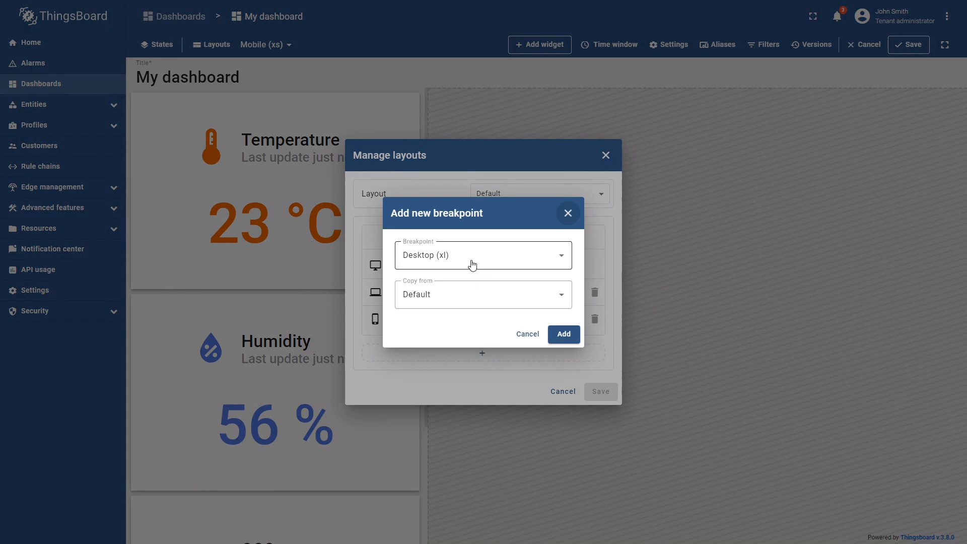
left_click(483, 255)
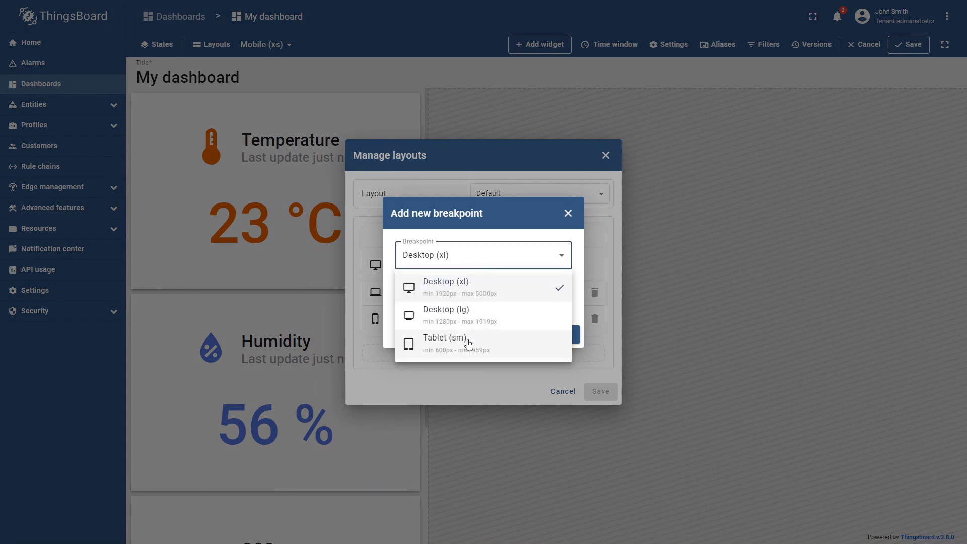
left_click(468, 344)
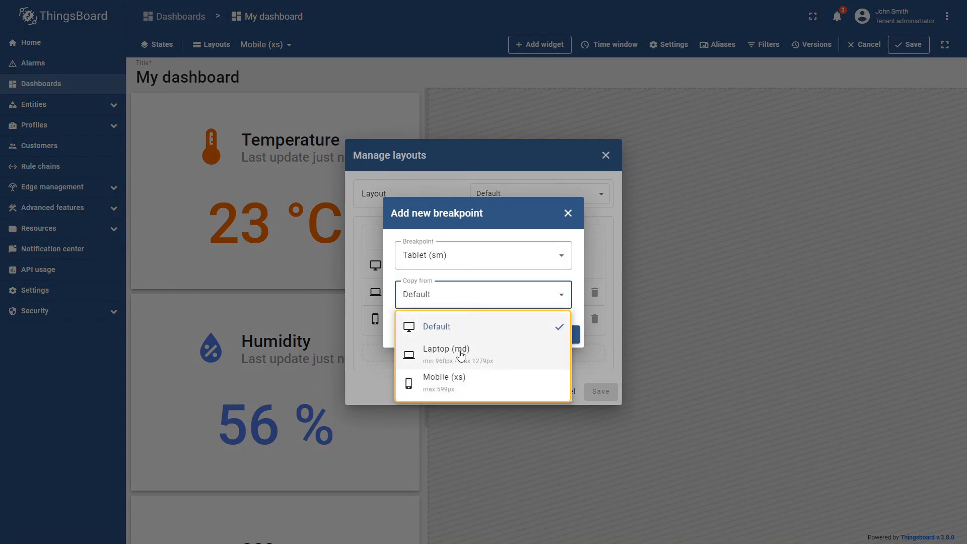
left_click(446, 354)
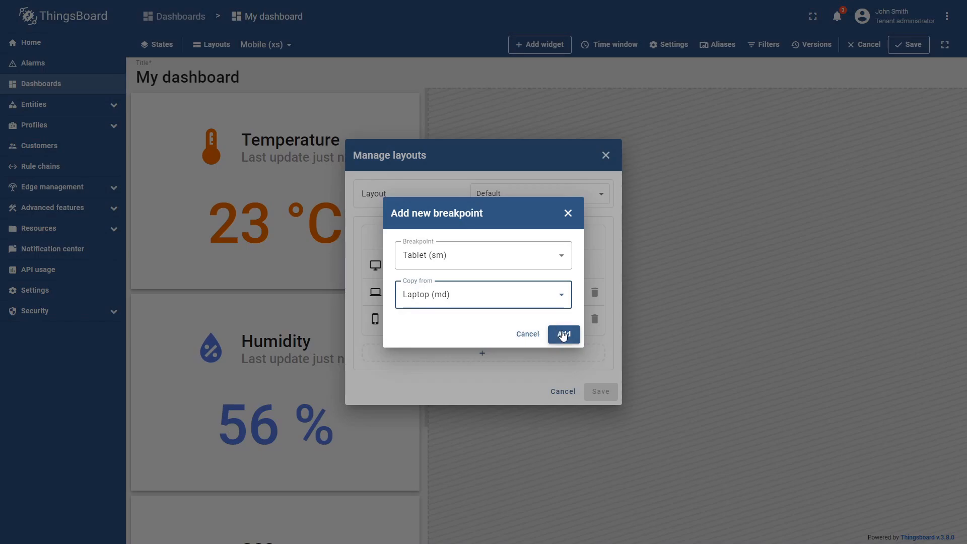
left_click(564, 334)
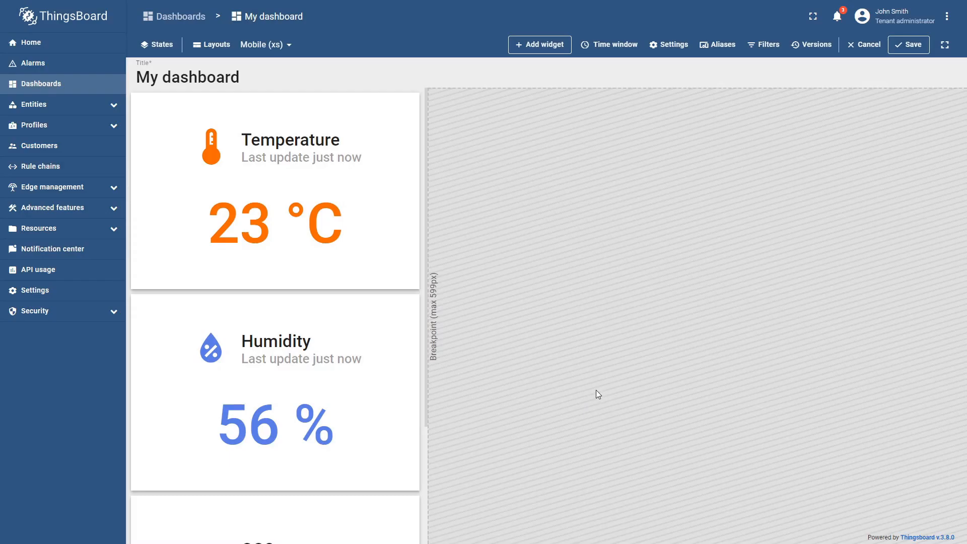
left_click(265, 44)
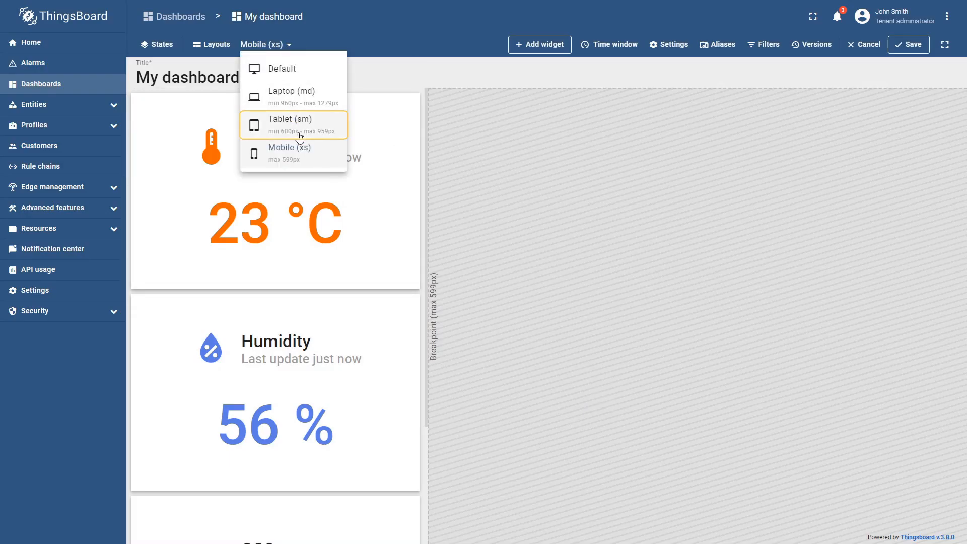
left_click(290, 124)
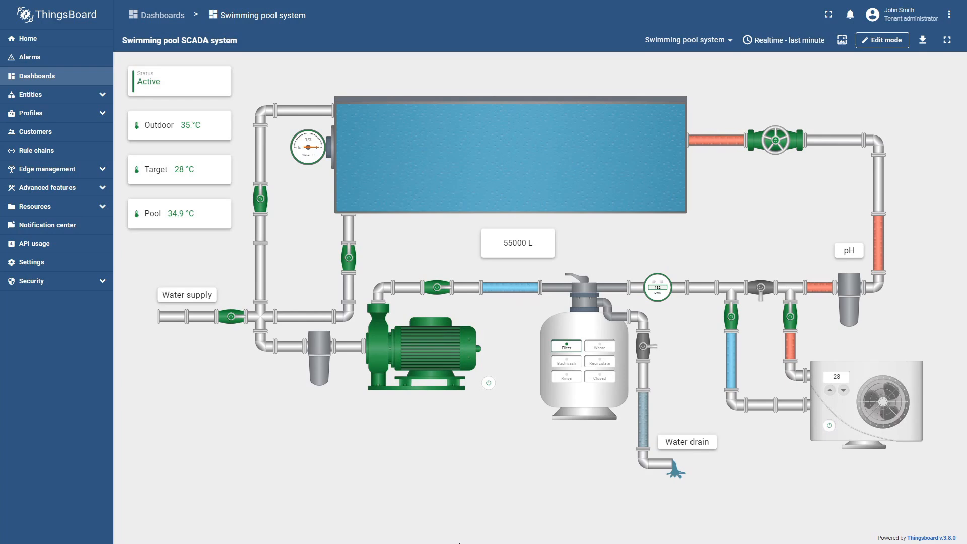
mouse_move(489, 430)
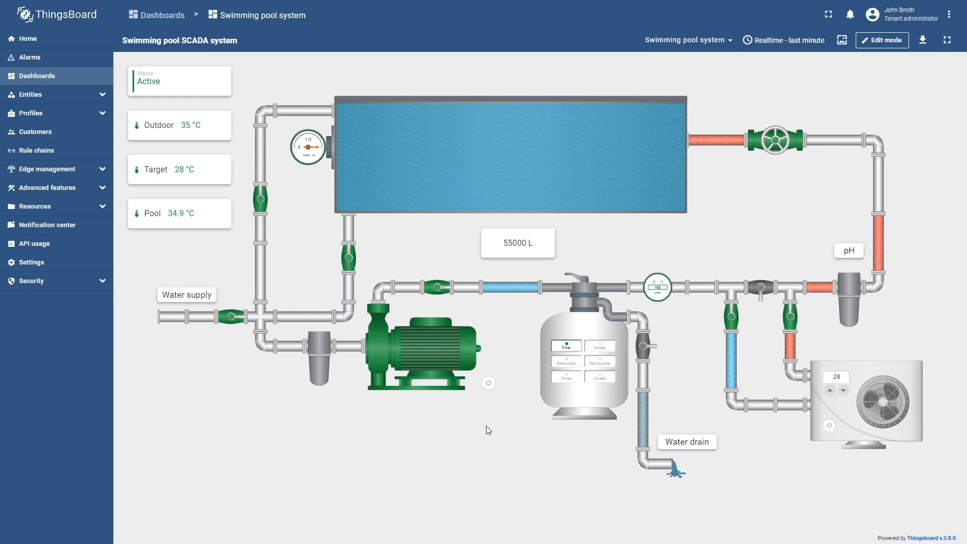
Open the Swimming pool system dashboard and switch it to edit mode
left_click(488, 383)
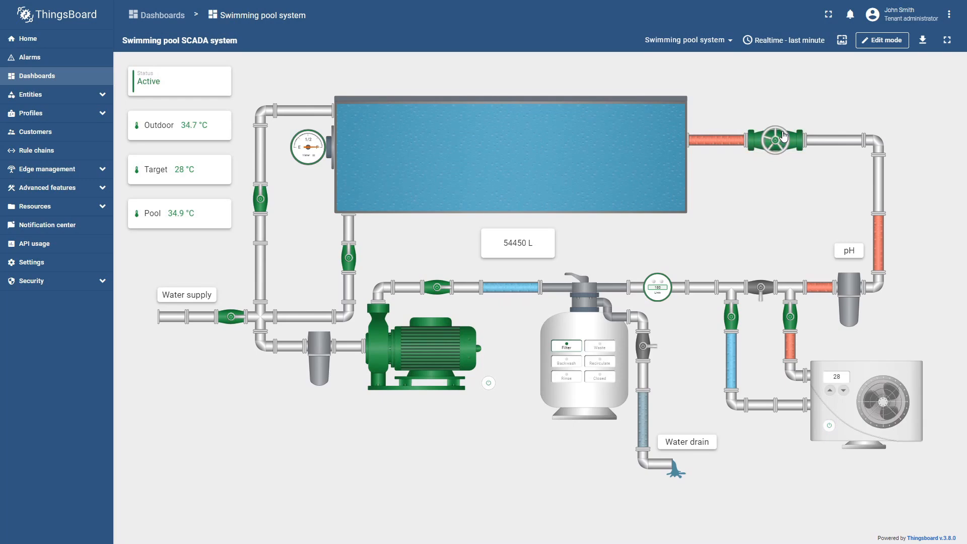
left_click(882, 40)
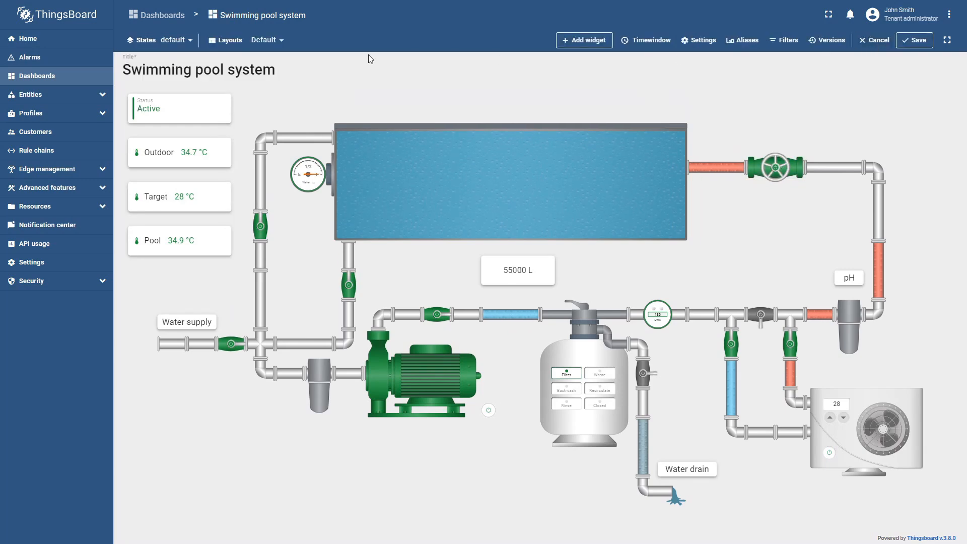
Check the breakpoint layouts, return to Default, and reposition the motor pump in the diagram
left_click(229, 40)
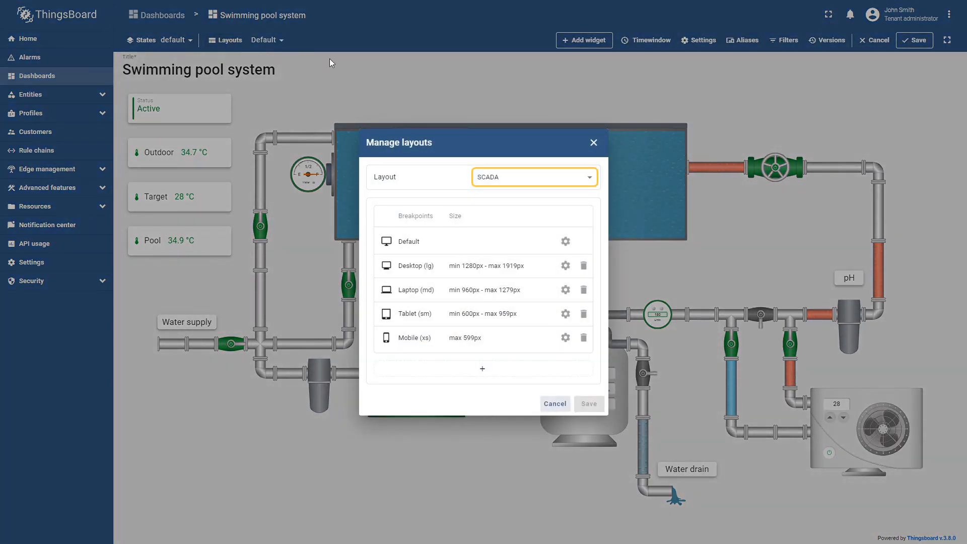
left_click(555, 404)
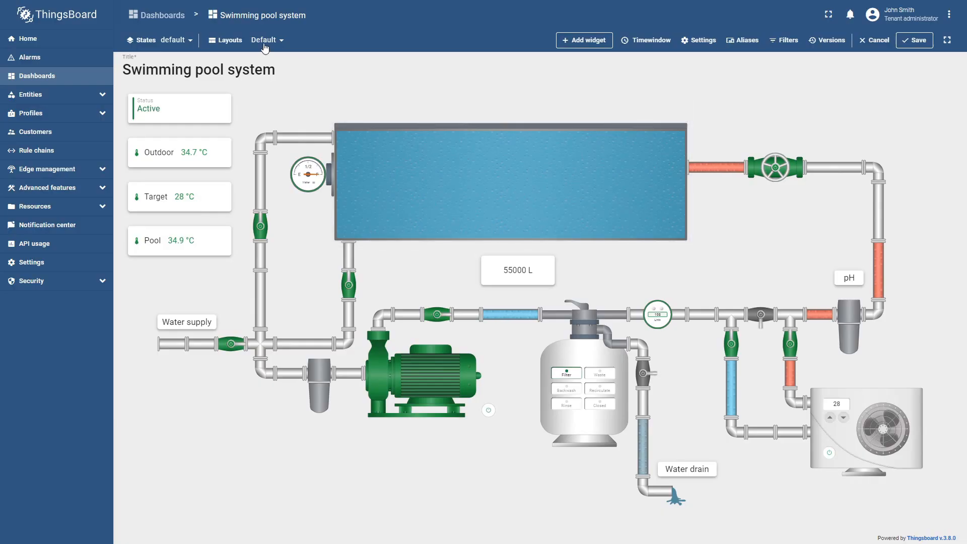
left_click(264, 40)
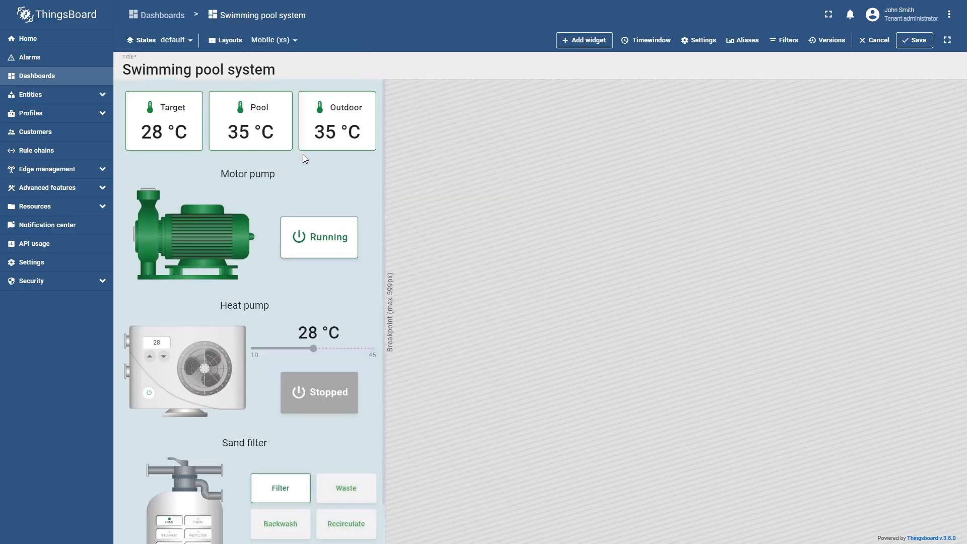
left_click(273, 40)
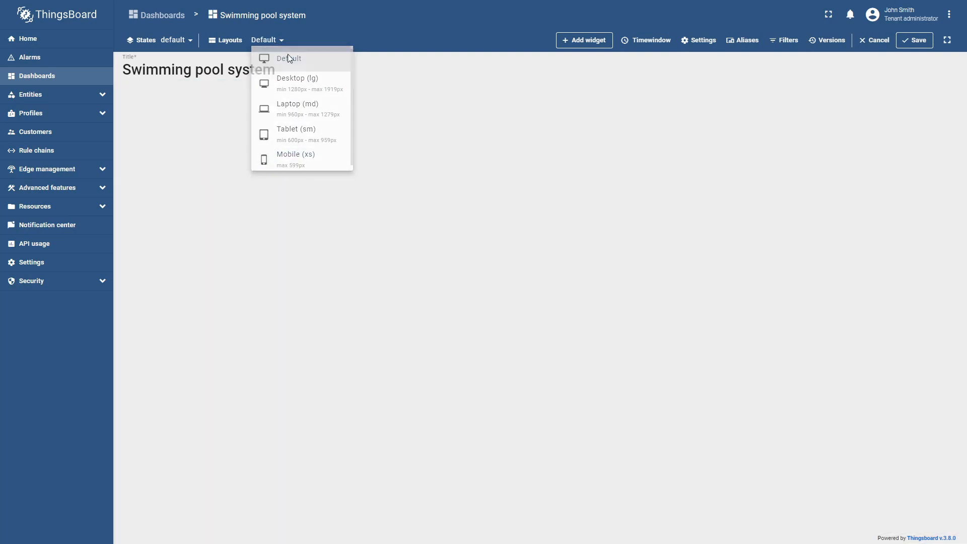
left_click(288, 59)
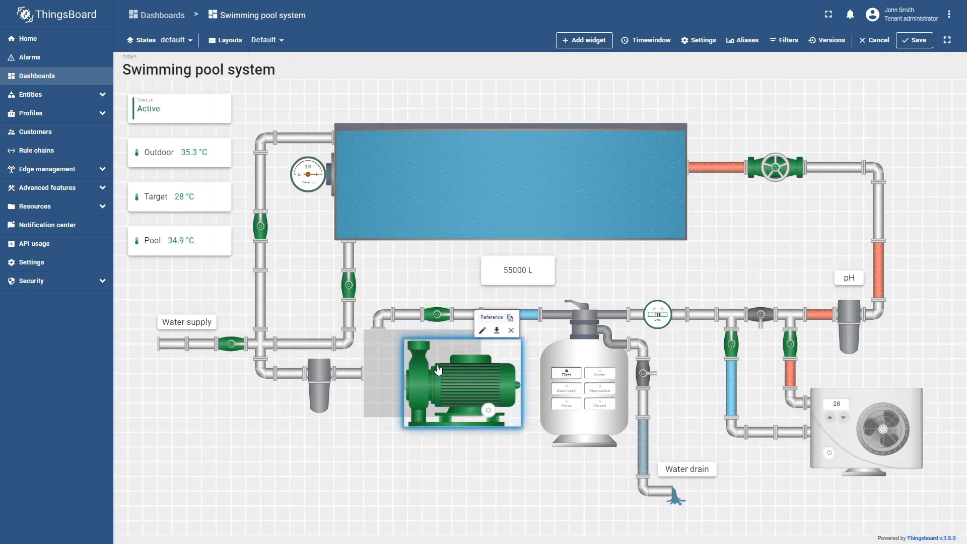
left_click_drag(463, 383, 423, 370)
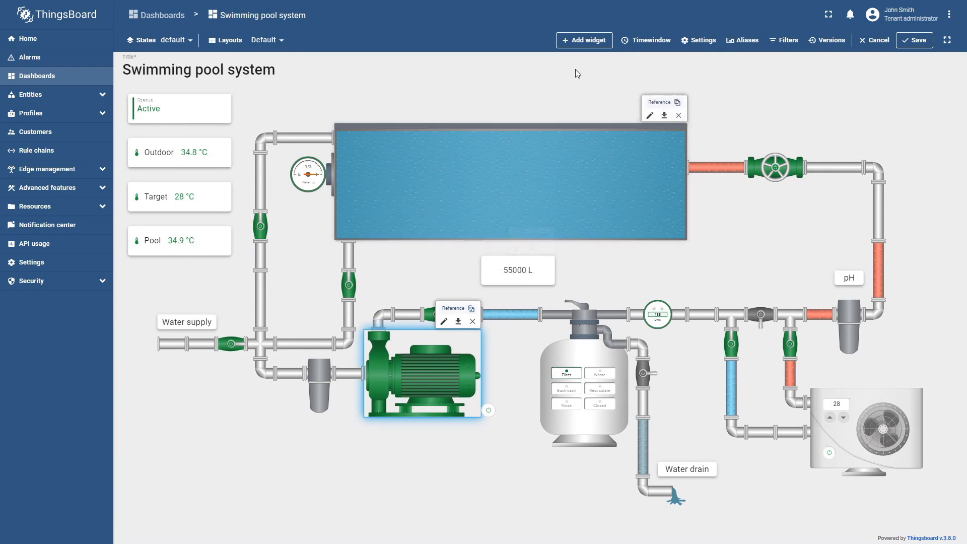
left_click(584, 40)
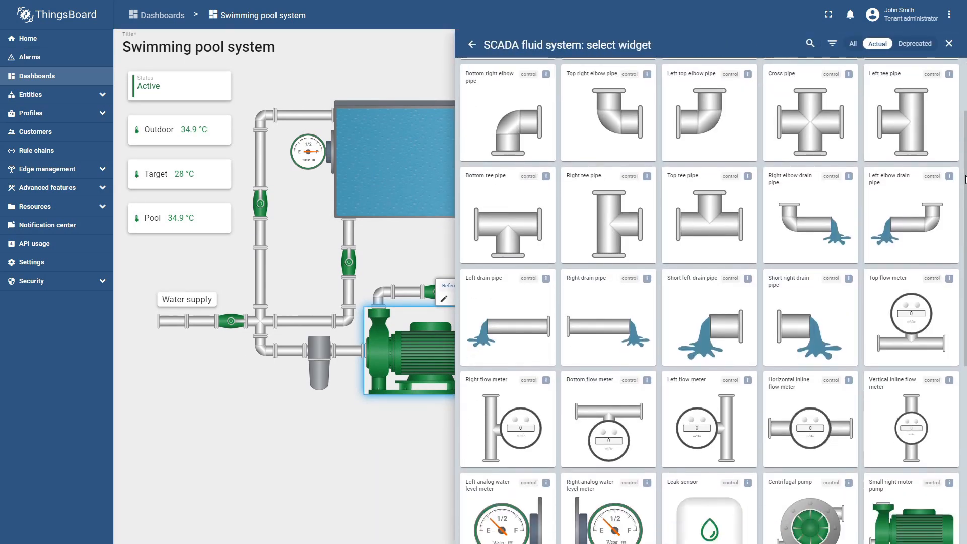
Pick the Label card widget, label it 'Water pump', and turn its icon off
scroll("down", 3)
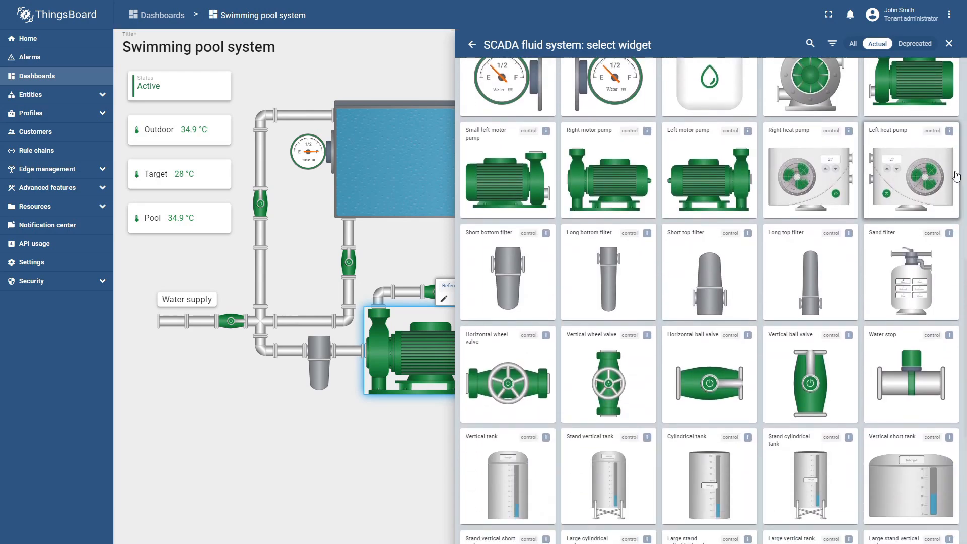
left_click(473, 44)
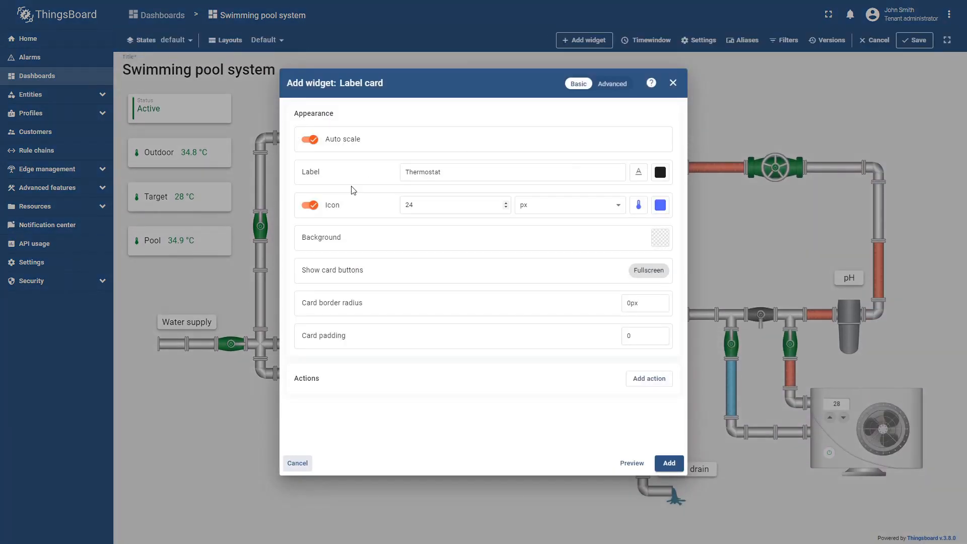
type("Water pump")
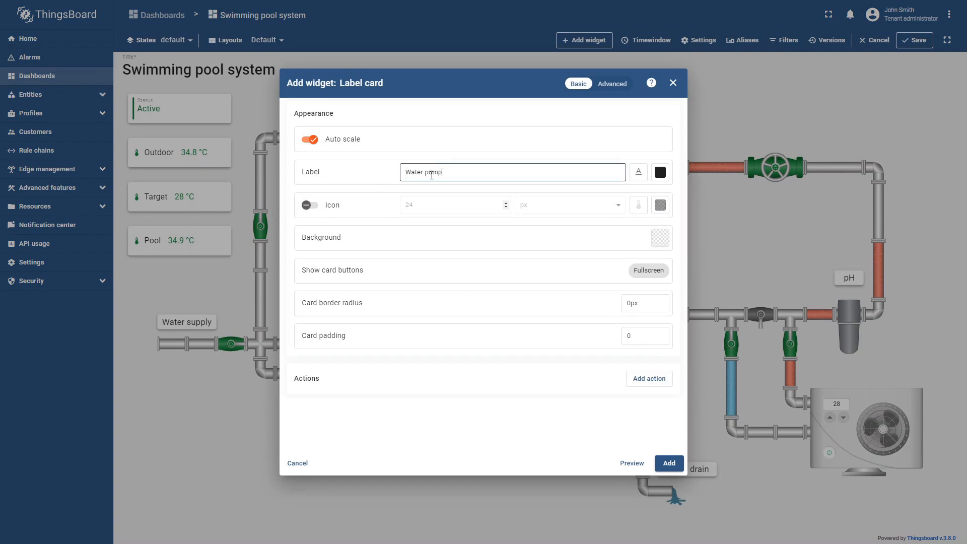
left_click(669, 462)
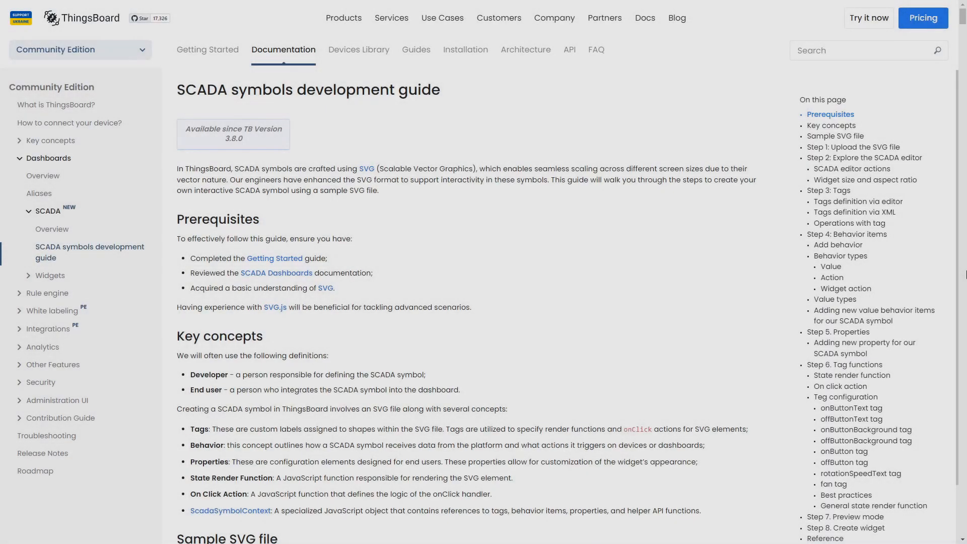
Scroll the SCADA symbols guide down to the Sample SVG file section
scroll("down", 3)
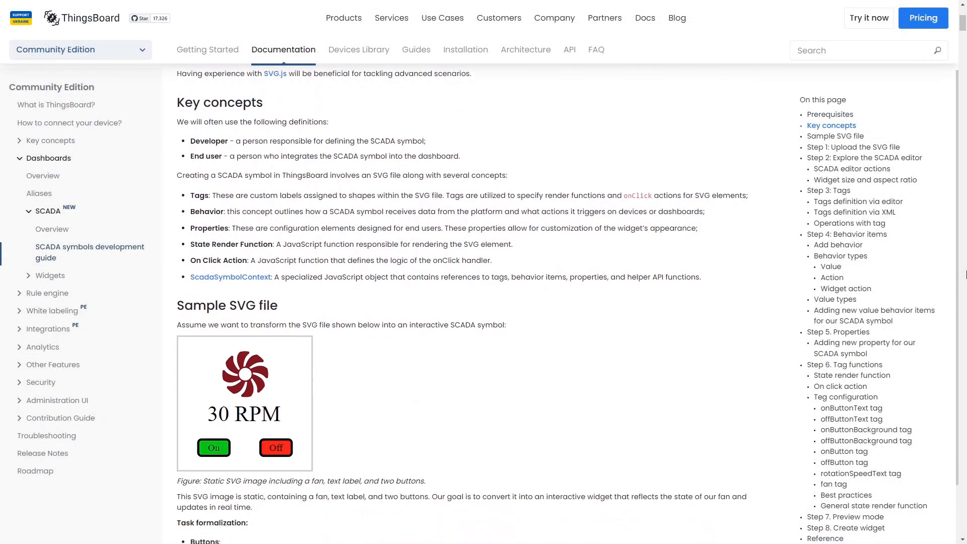
scroll("down", 3)
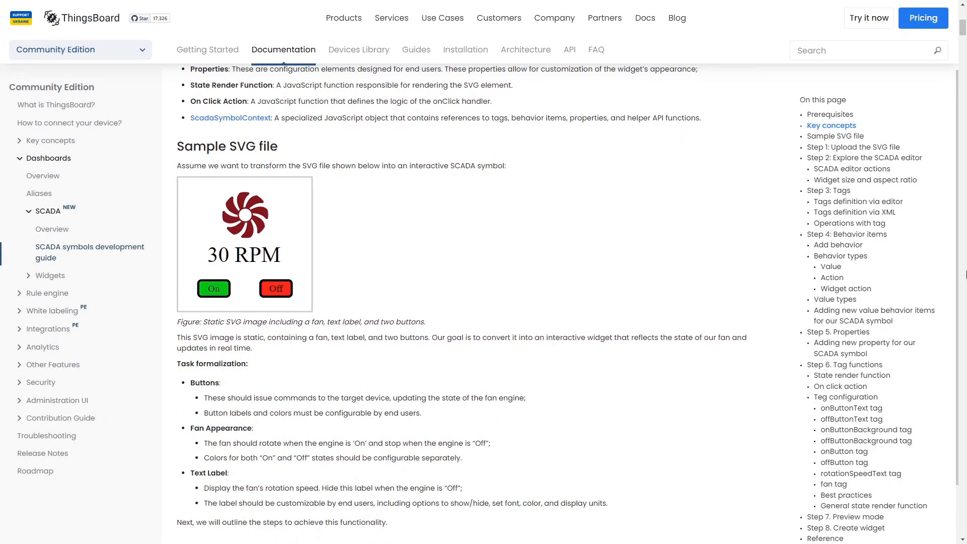
scroll("down", 3)
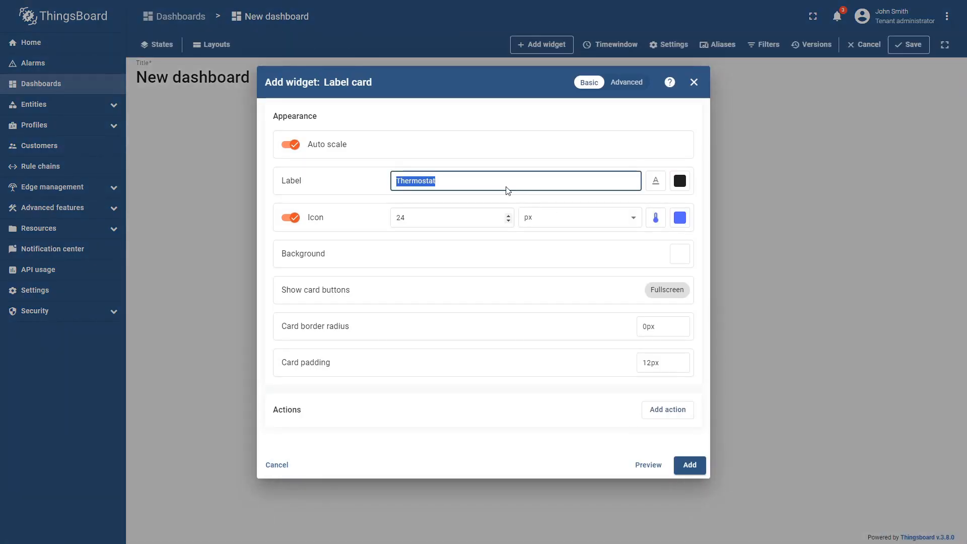
Add an icon-less Static description label card and a WM-003 Temperature card
left_click(291, 218)
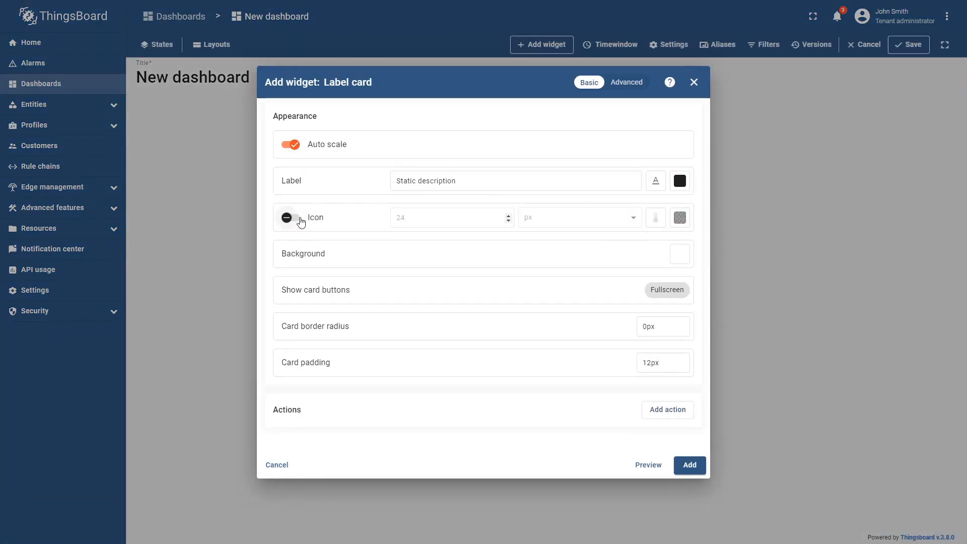
left_click(689, 465)
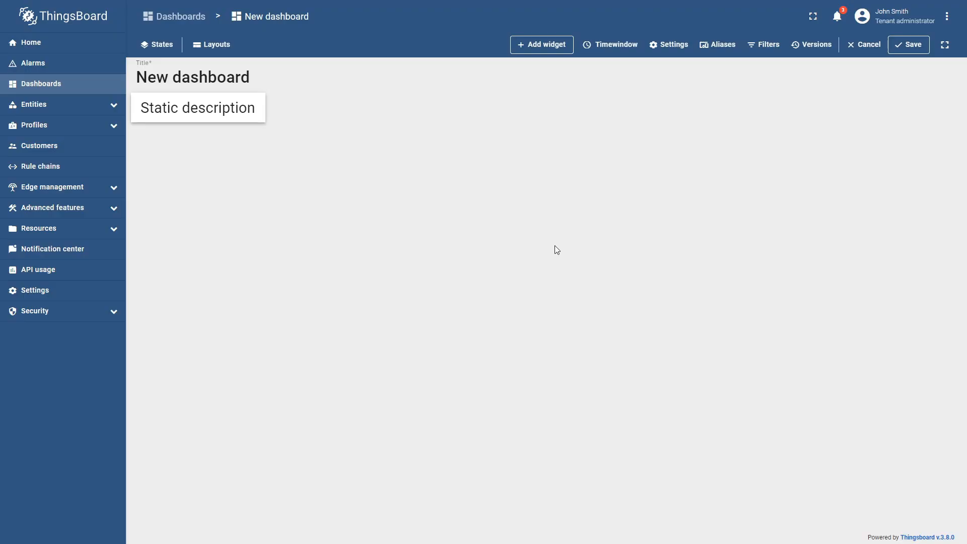
left_click(541, 45)
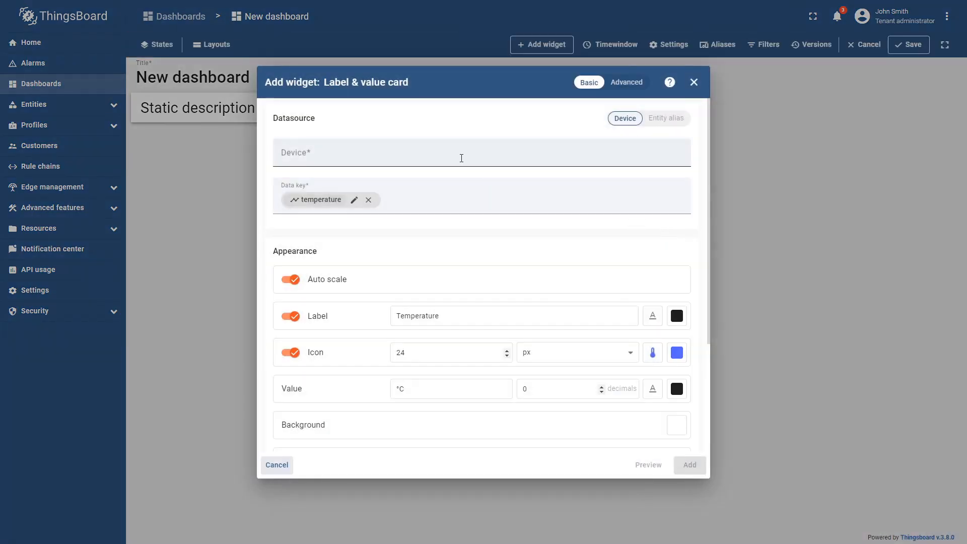
type("WM-003")
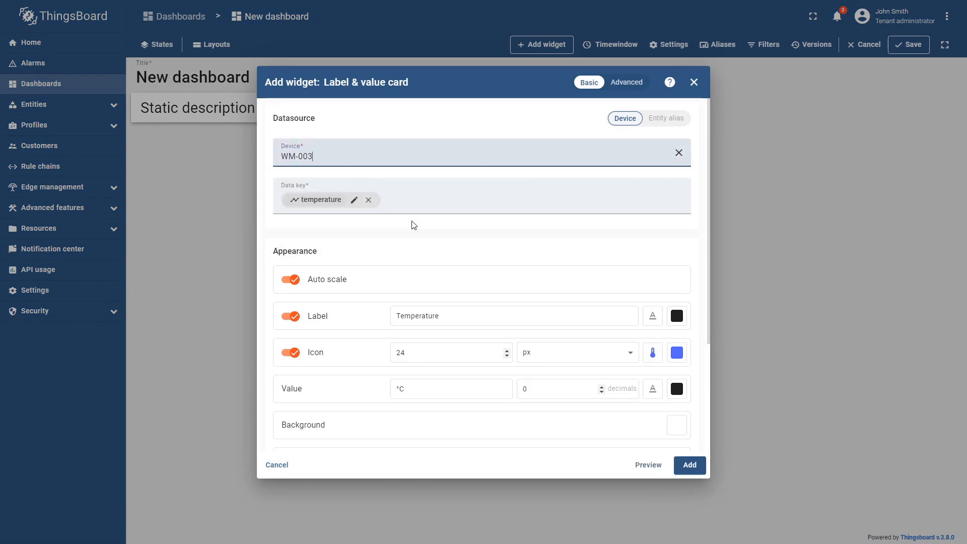
left_click(689, 465)
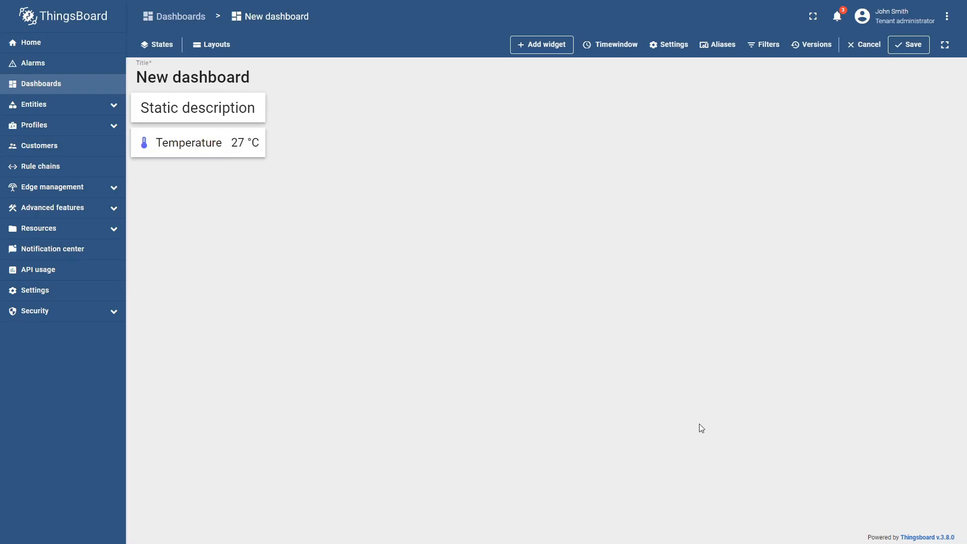
left_click(542, 45)
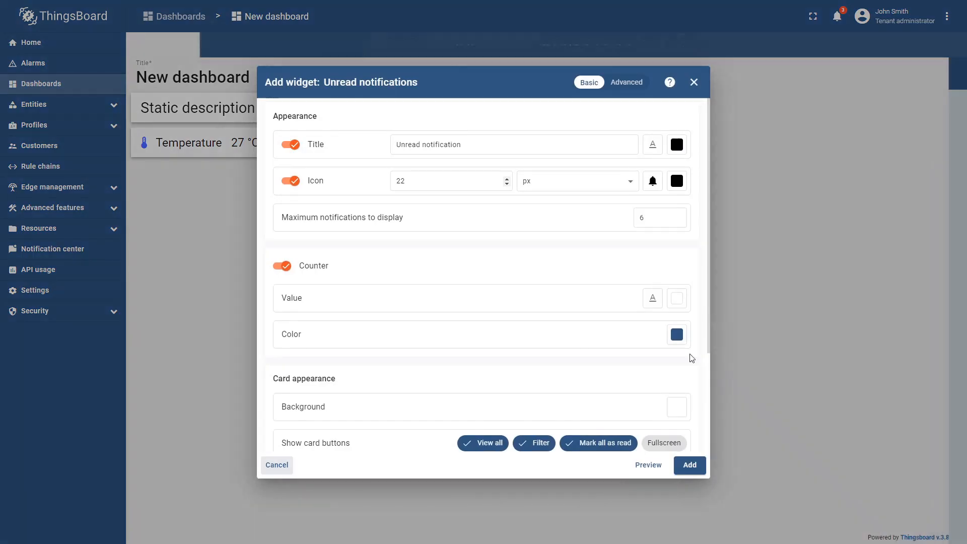
Add the Unread notifications widget and scroll to view the notifications
left_click(690, 466)
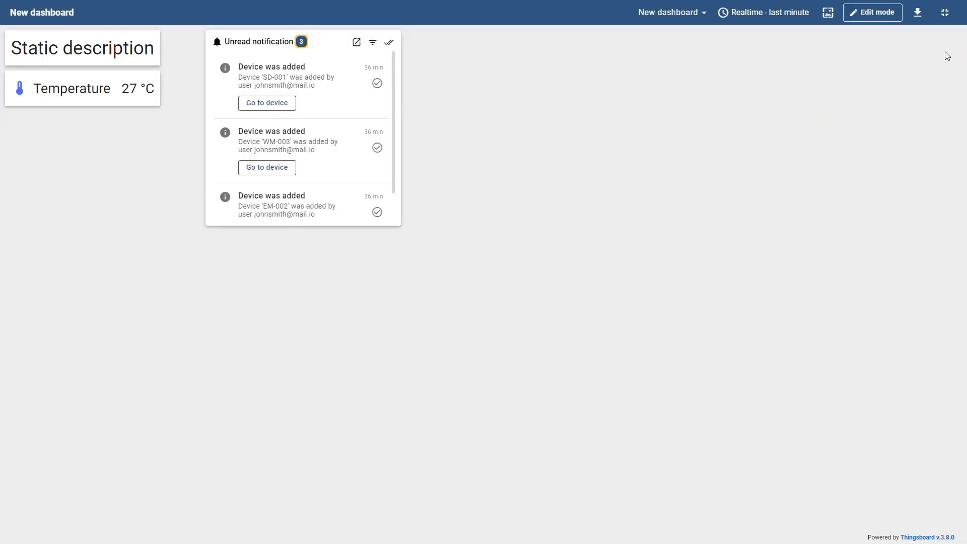
scroll("down", 3)
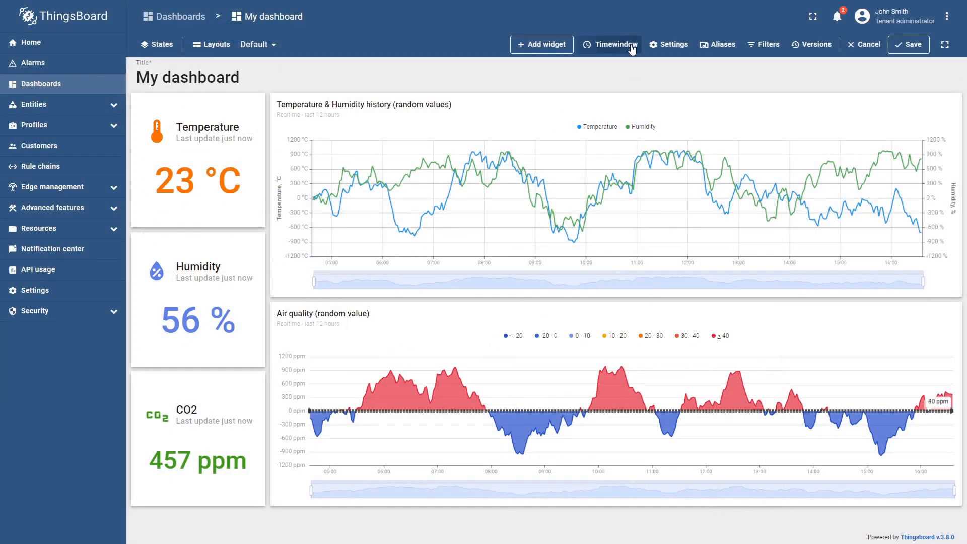
Set a relative history timewindow with Last-period settings applied, then try realtime mode
left_click(615, 45)
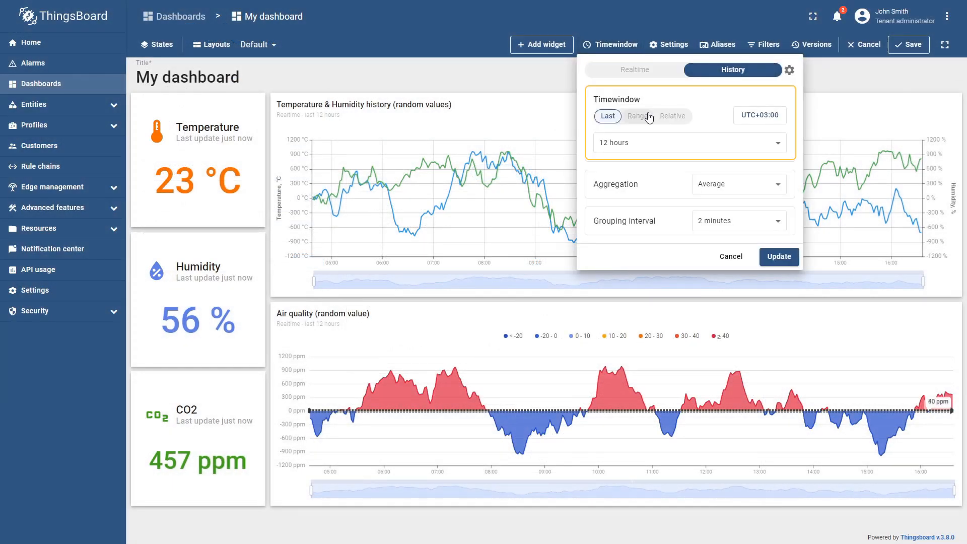
left_click(673, 116)
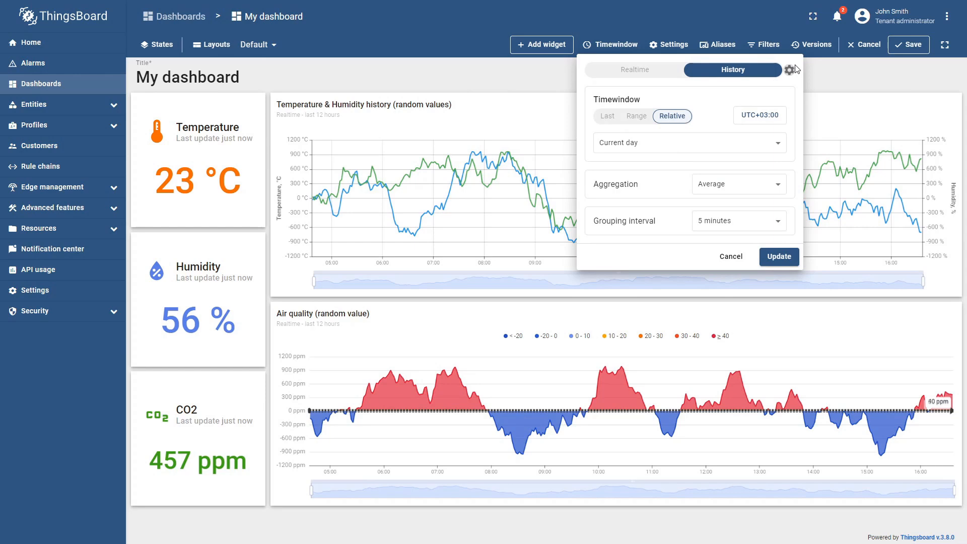
left_click(789, 70)
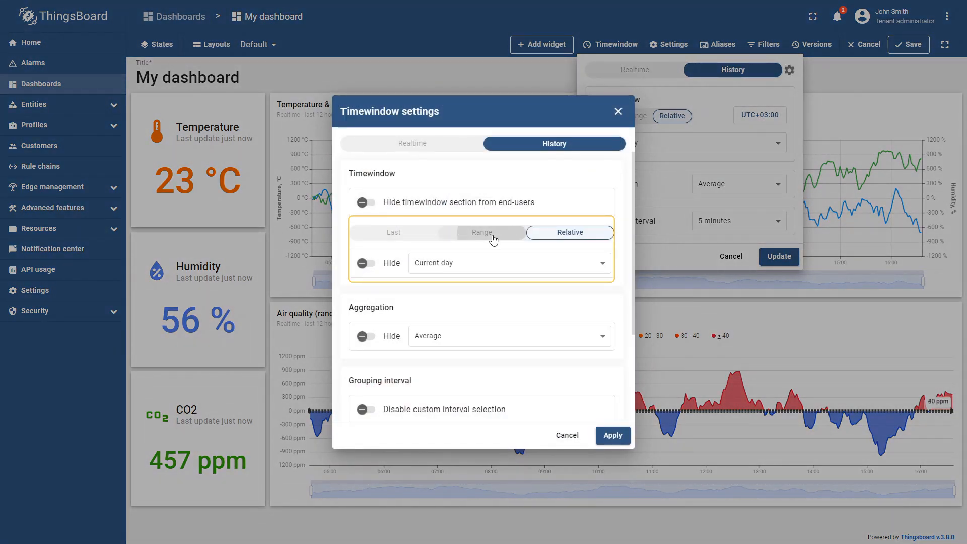
left_click(393, 232)
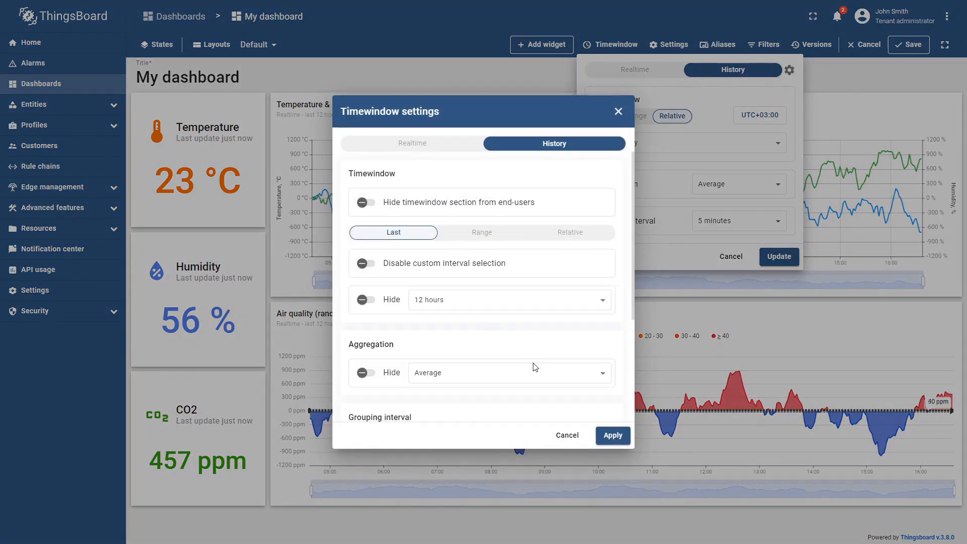
left_click(612, 436)
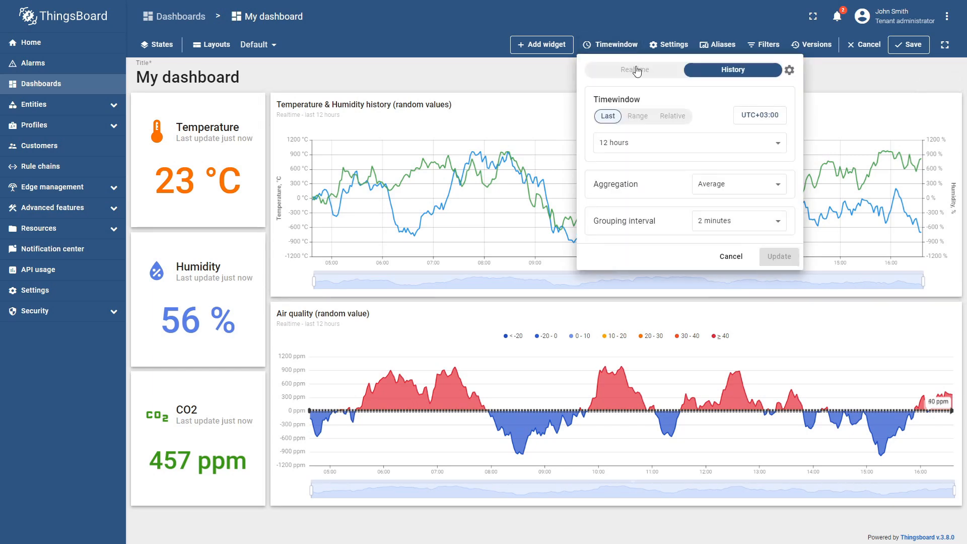
left_click(637, 116)
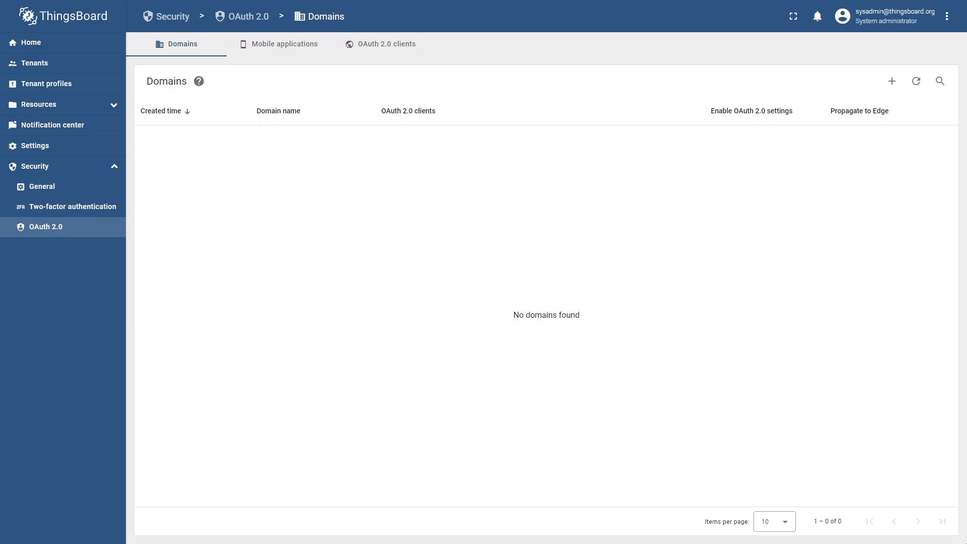
mouse_move(402, 54)
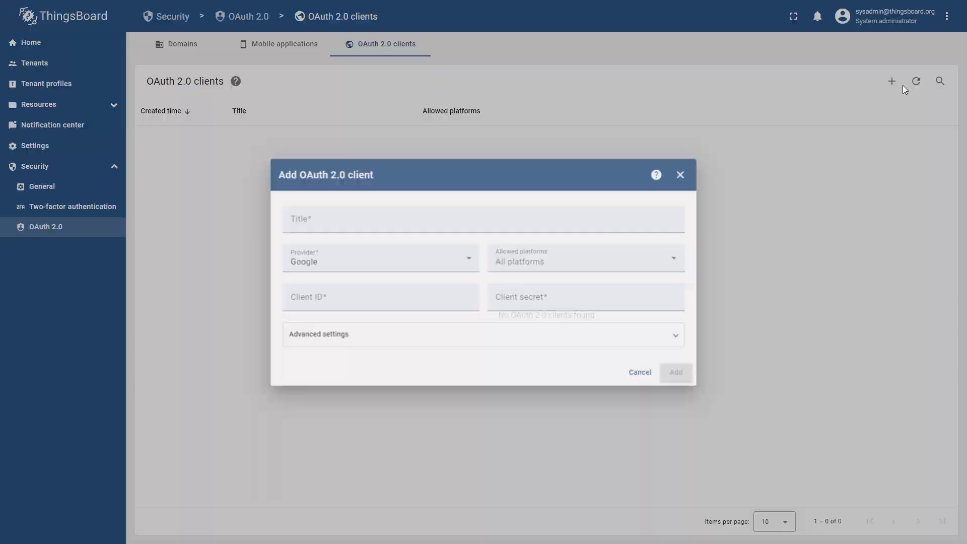
Title the OAuth 2.0 client 'Google', choose its allowed platforms, and begin entering the secret
type("G")
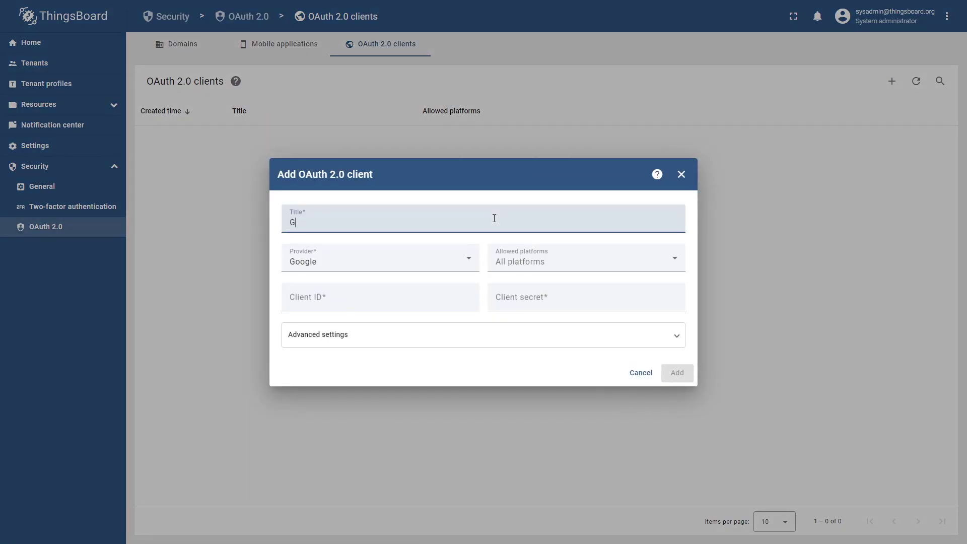
type("oogle")
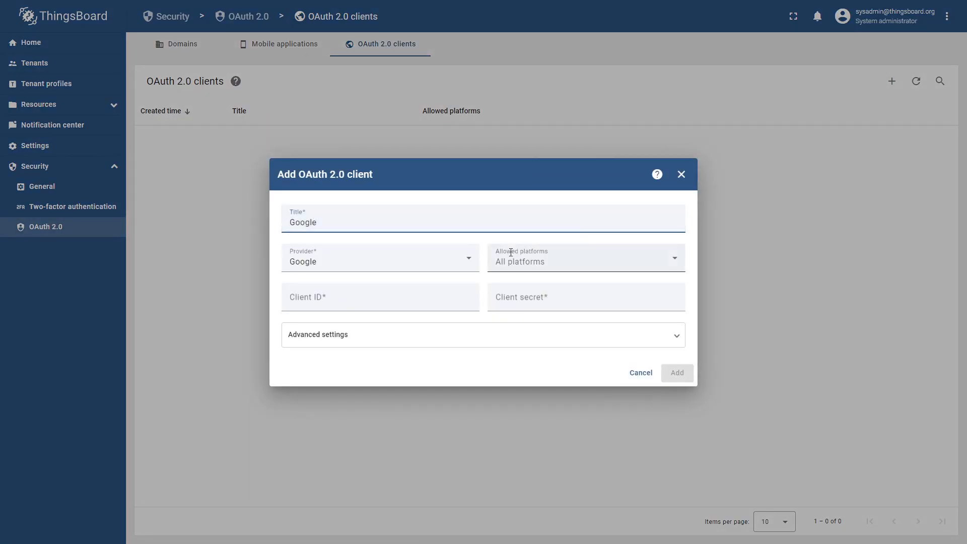
left_click(586, 258)
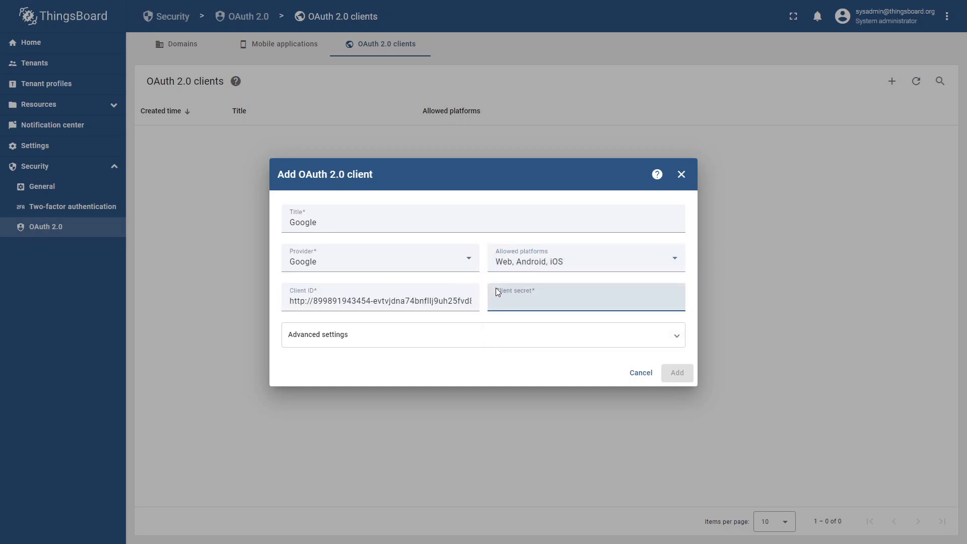
left_click(678, 373)
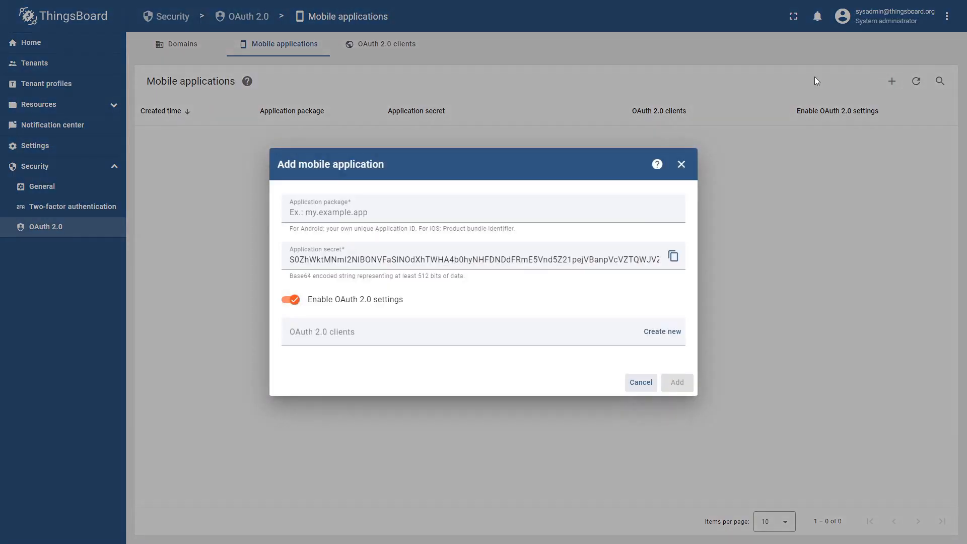
Register mobile application my.example.app and return to the OAuth Domains list
type("my.")
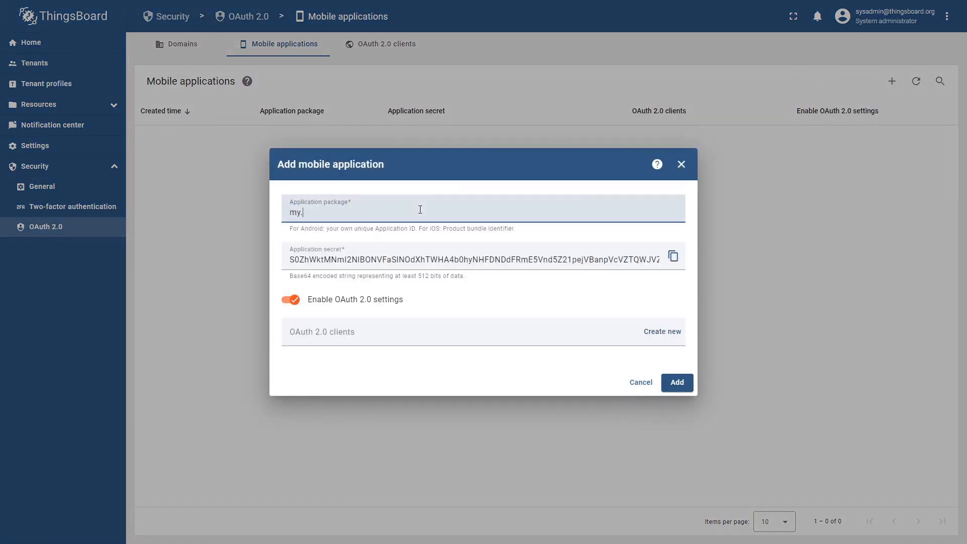
type("example.app")
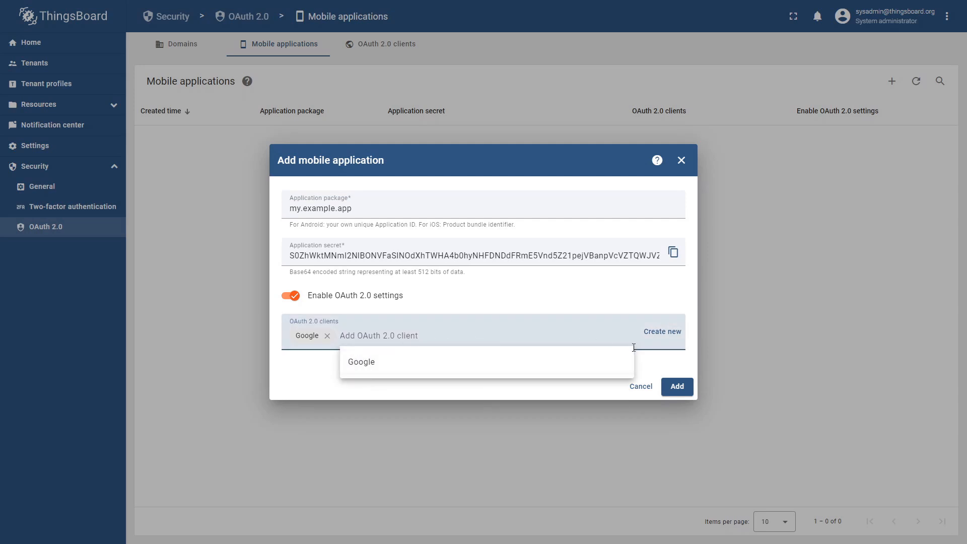
left_click(677, 387)
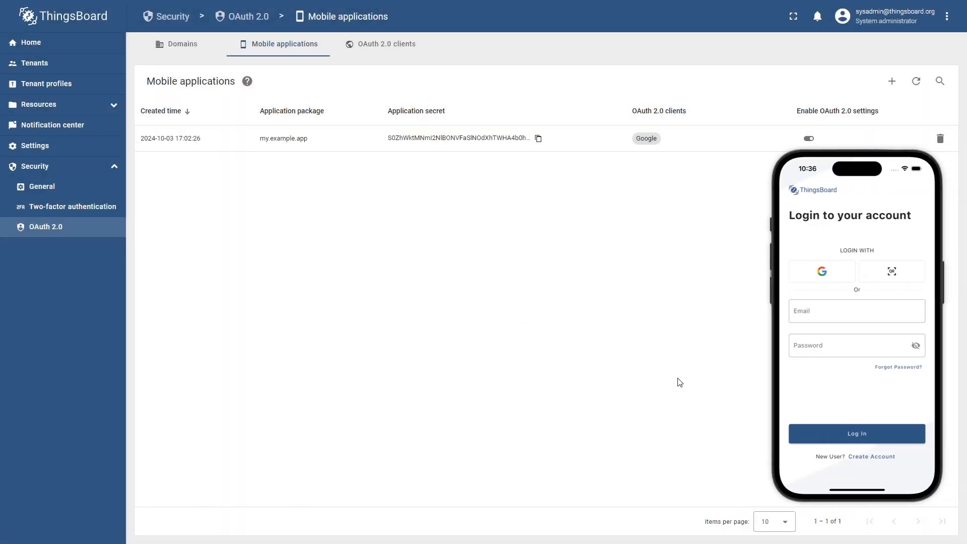
left_click(182, 44)
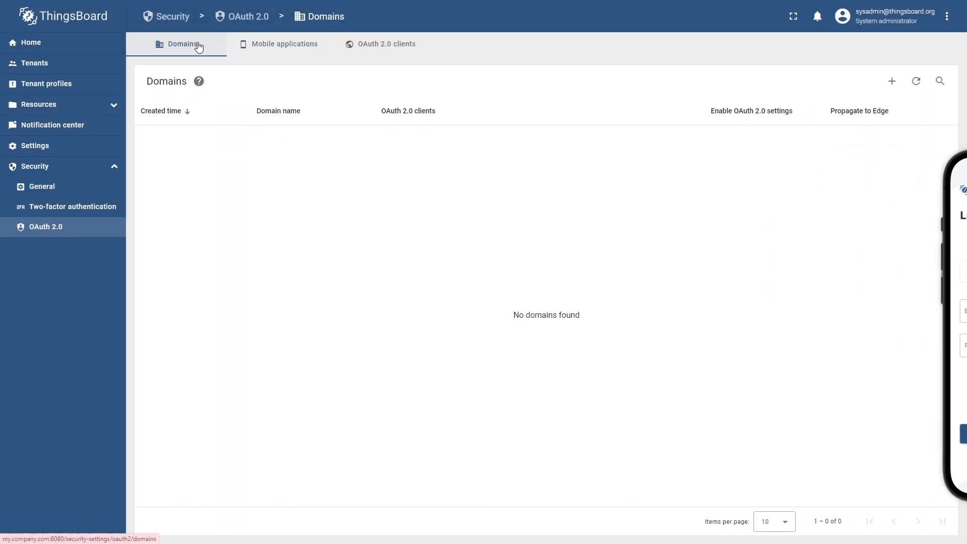
Add domain my.company.com with OAuth 2.0 enabled and the Google client attached
left_click(892, 80)
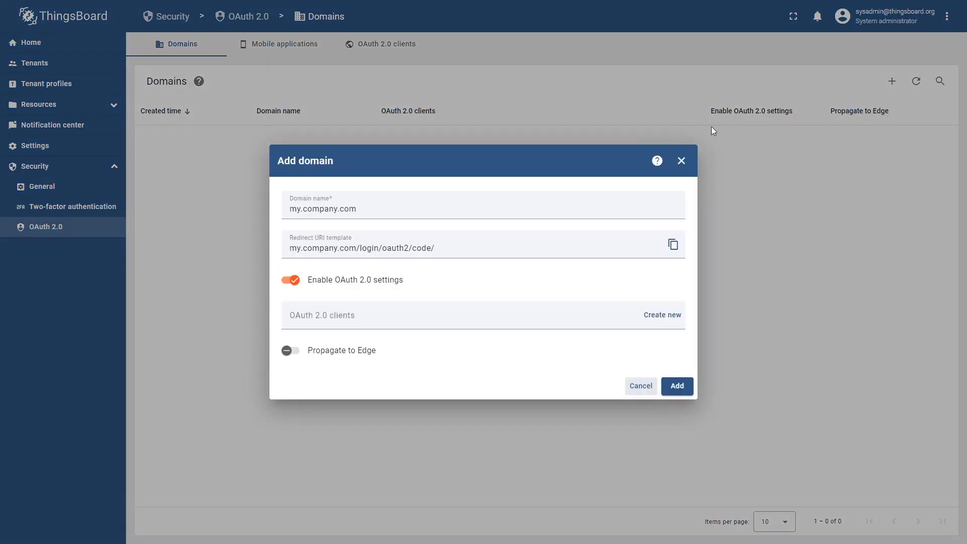
left_click(401, 315)
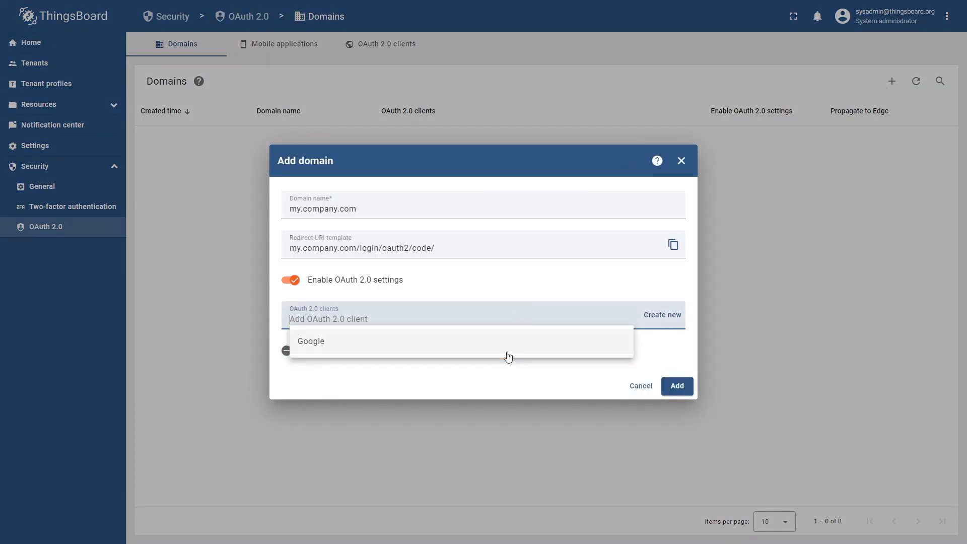
left_click(677, 386)
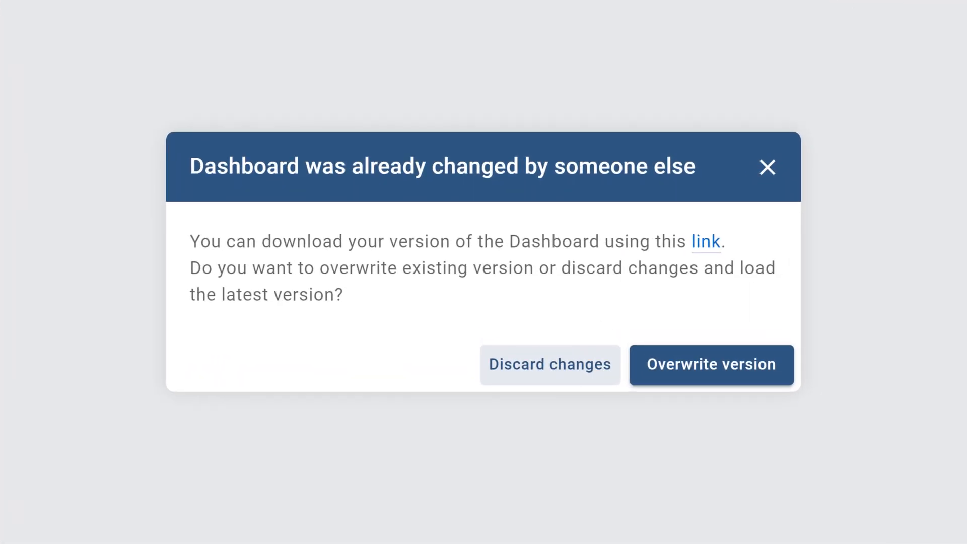
Resolve the edit-conflict notice, place the CO2 card beside the Dashboard B title card, and save
left_click(550, 365)
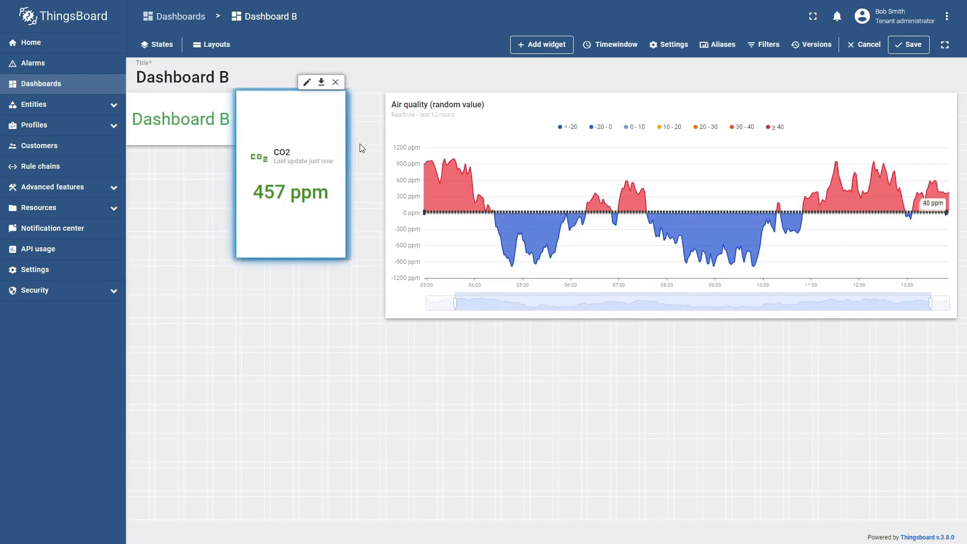
left_click(446, 145)
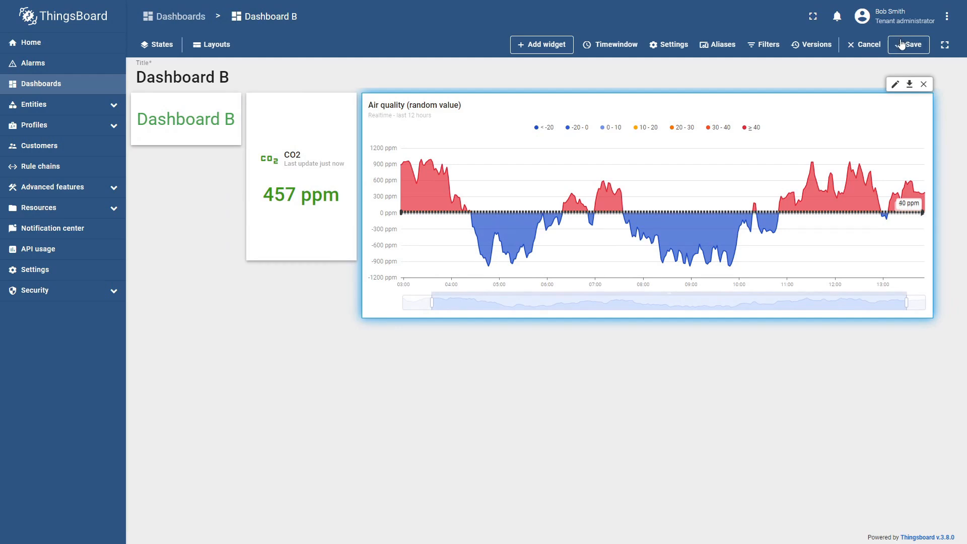
left_click(908, 44)
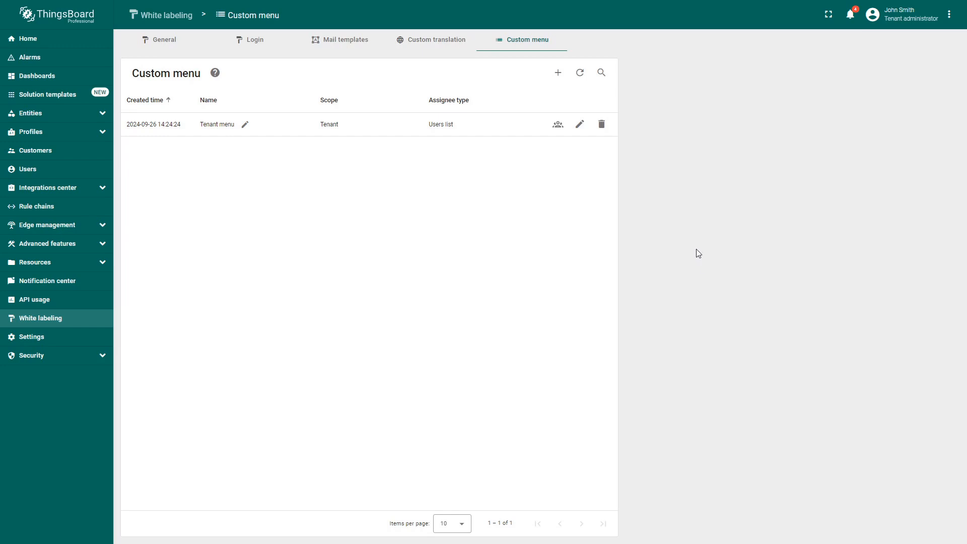
Create 'Customer menu' with Customer scope, assigned through a customers list to Customer 1
left_click(557, 72)
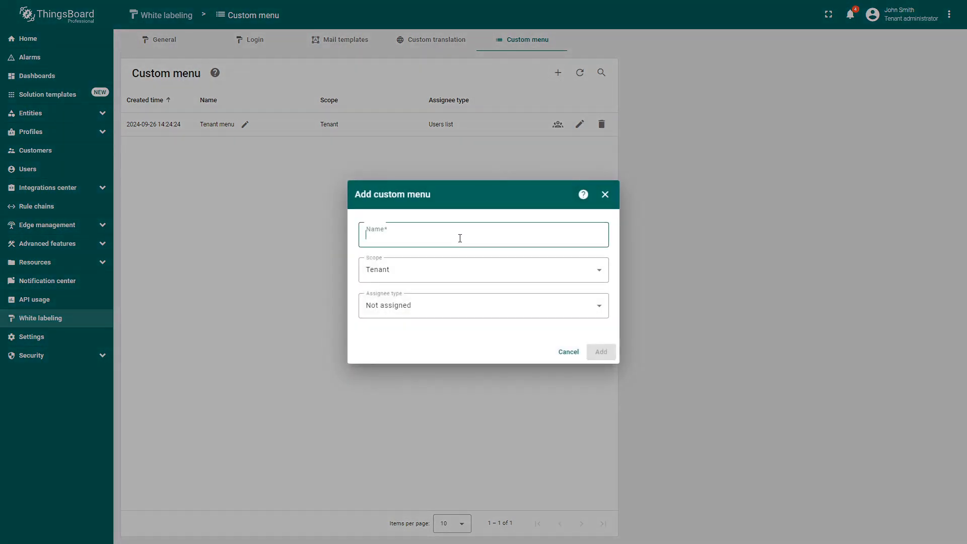
type("Cust")
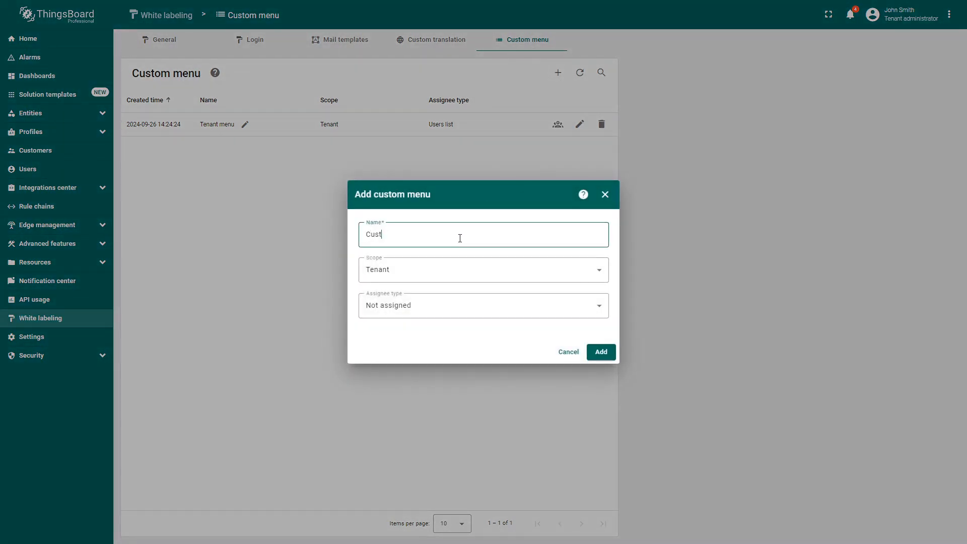
type("omer menu")
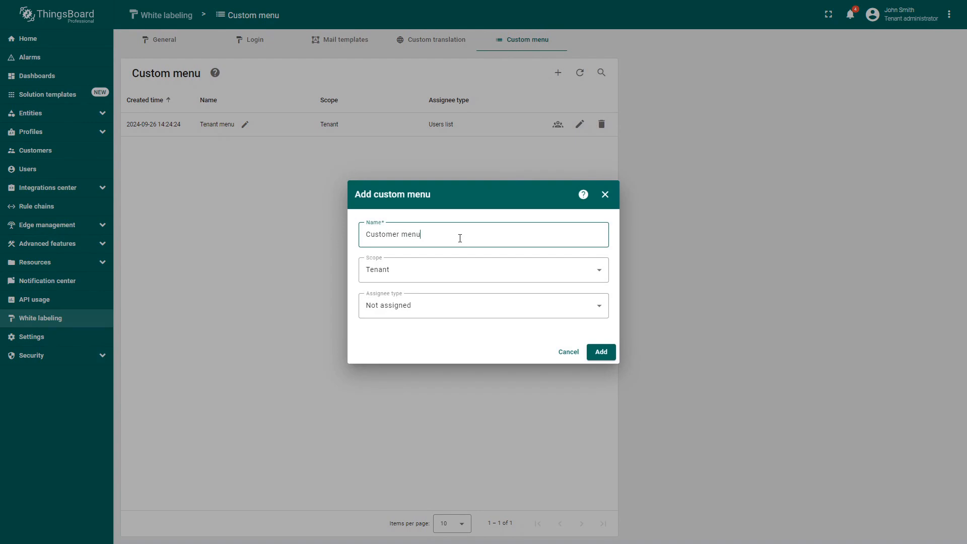
left_click(484, 270)
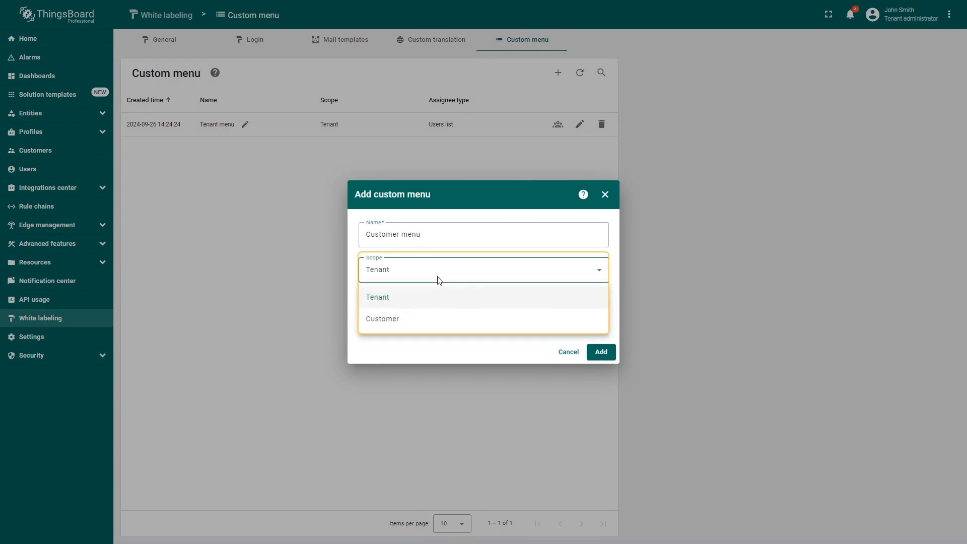
left_click(382, 319)
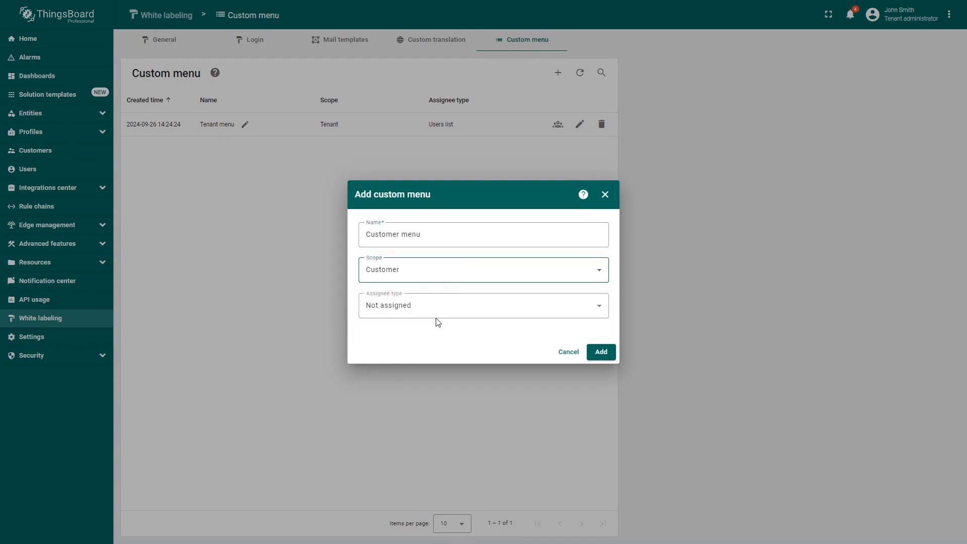
left_click(483, 305)
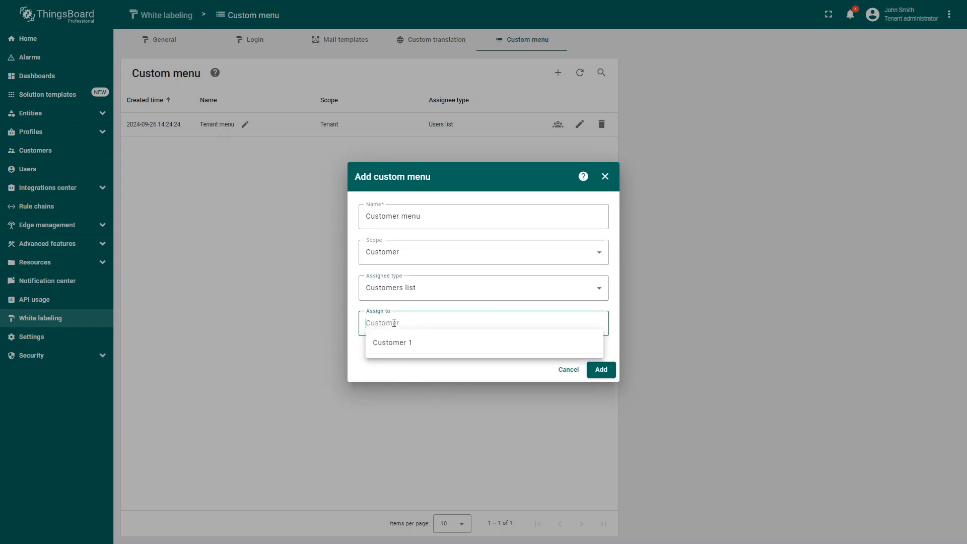
left_click(392, 343)
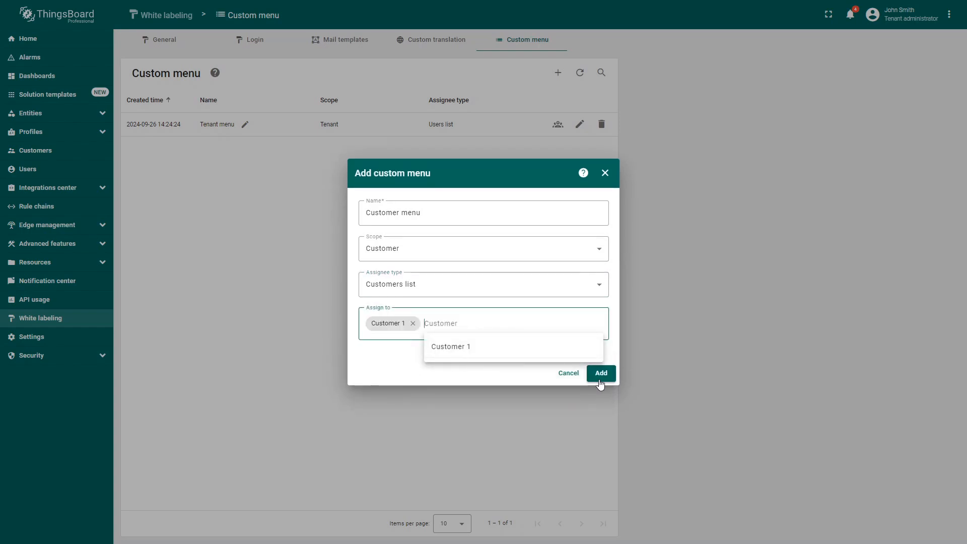
left_click(600, 372)
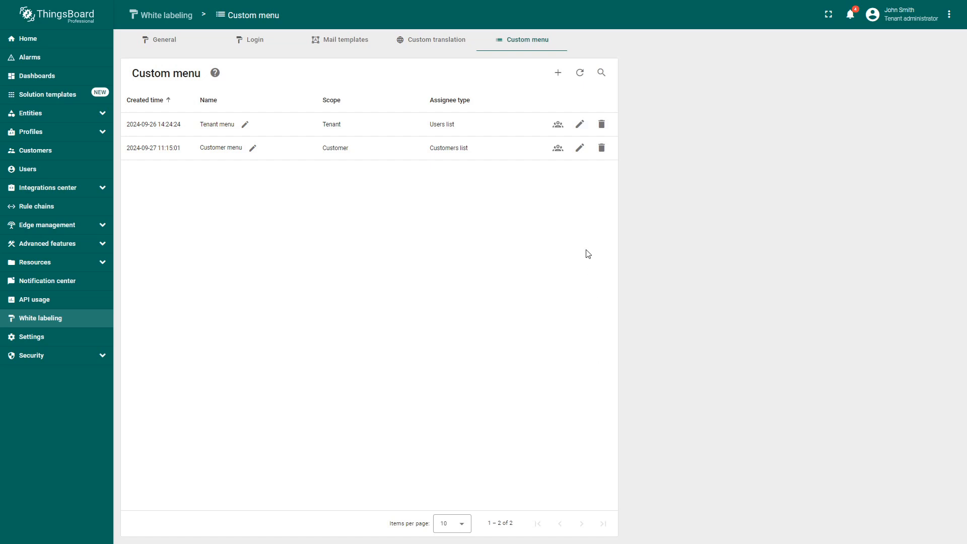
Open Customer menu, hide all default items, and begin a custom 'Dashboards' item
left_click(580, 147)
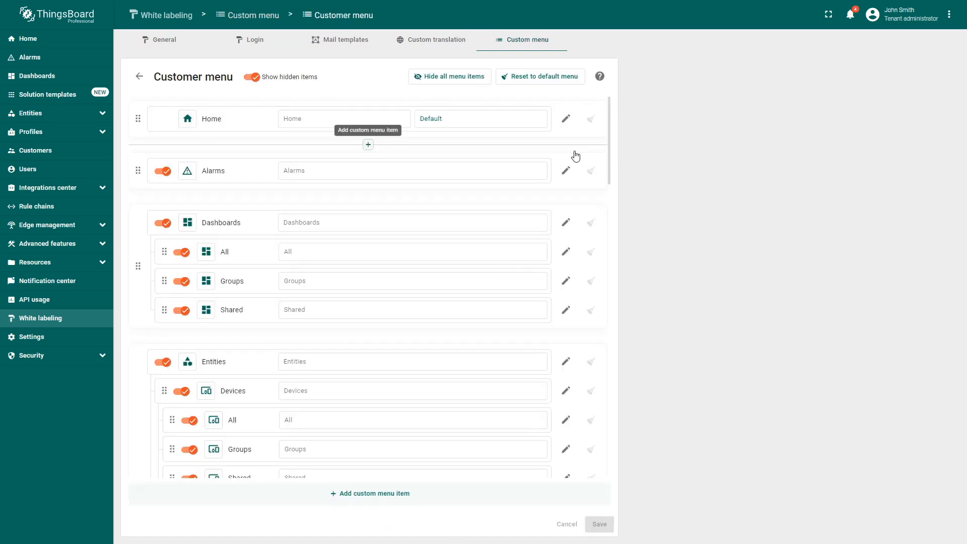
left_click(451, 76)
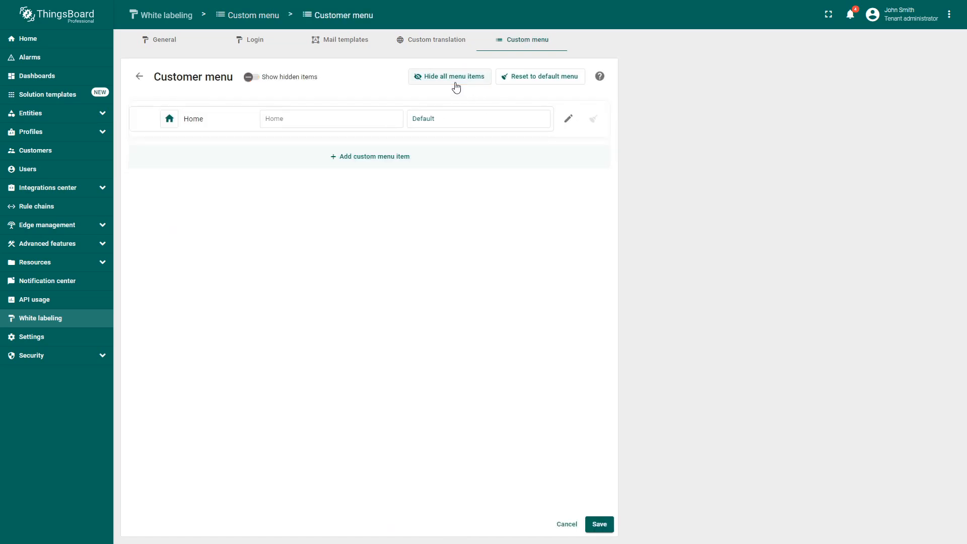
left_click(370, 156)
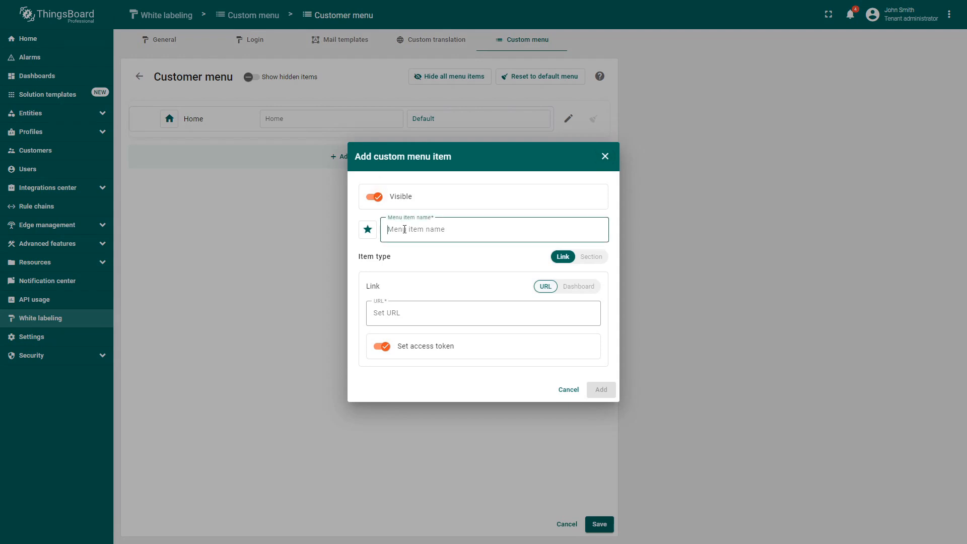
type("Dashboa")
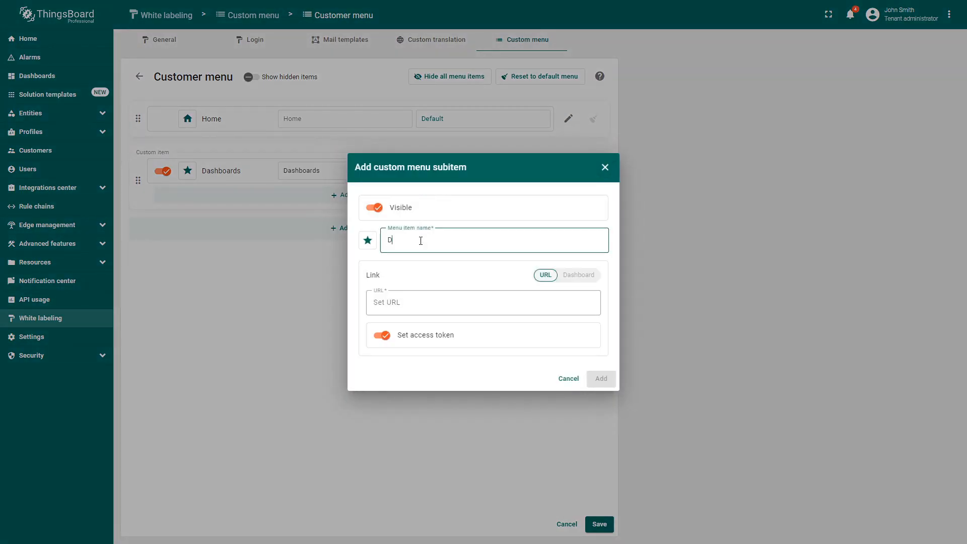
Add subitems Dashboard A and Dashboard B, each linked to its matching dashboard
type("Dashboard A")
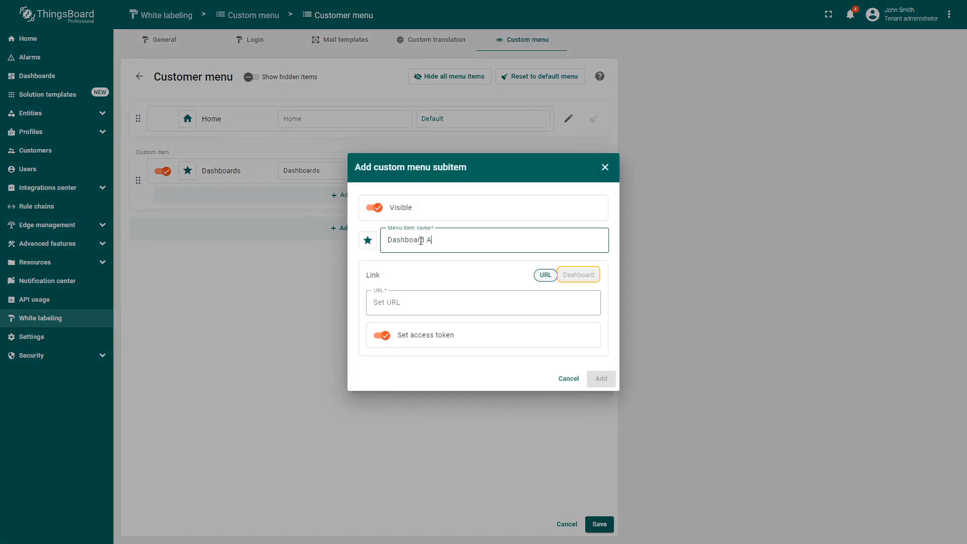
left_click(578, 274)
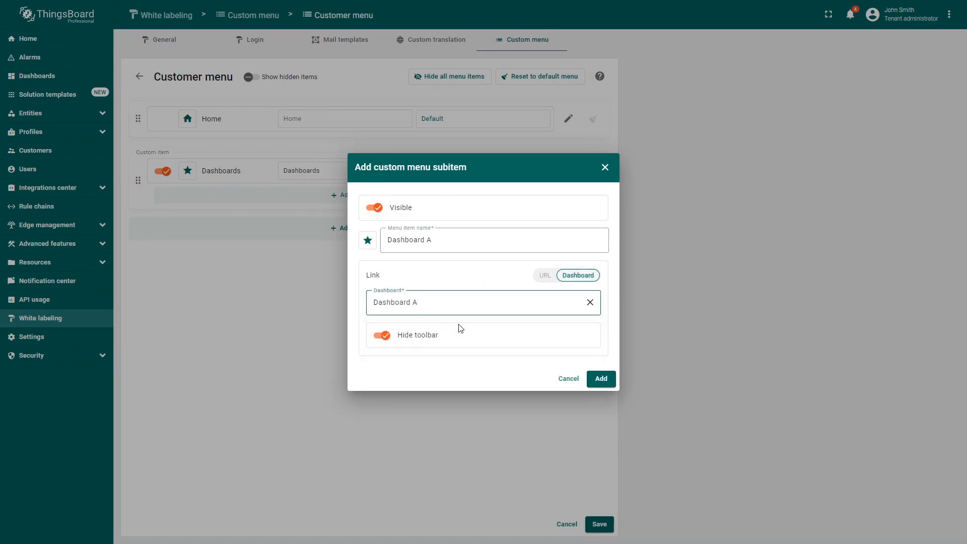
left_click(601, 379)
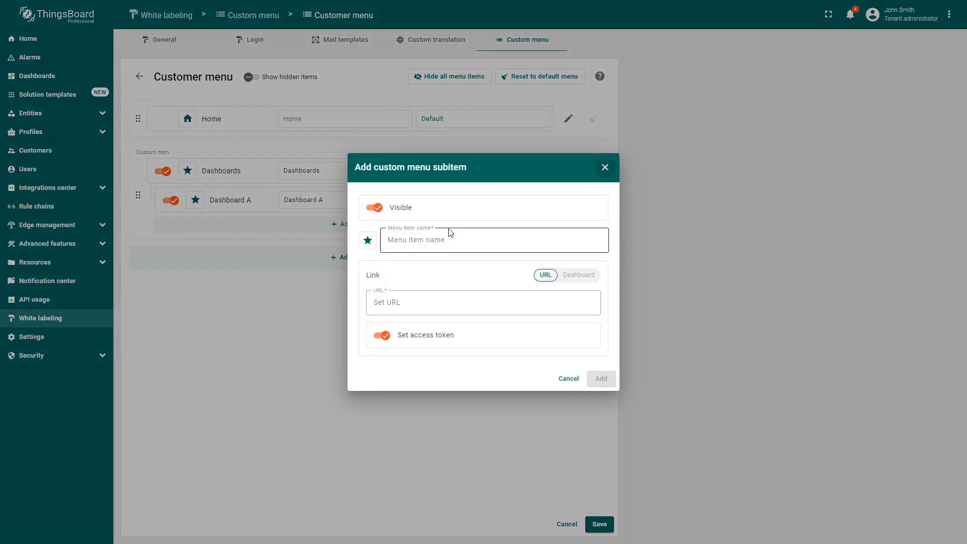
type("Dashboard")
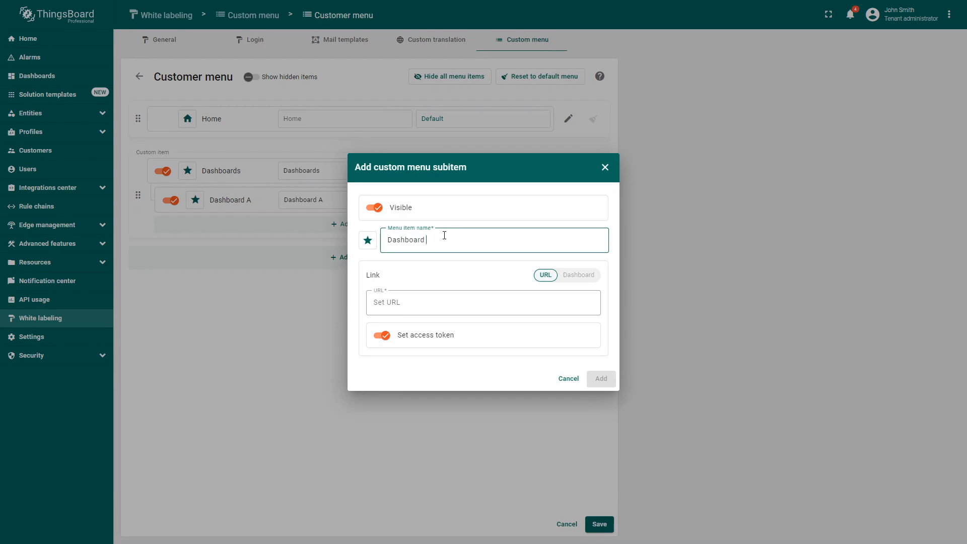
left_click(578, 275)
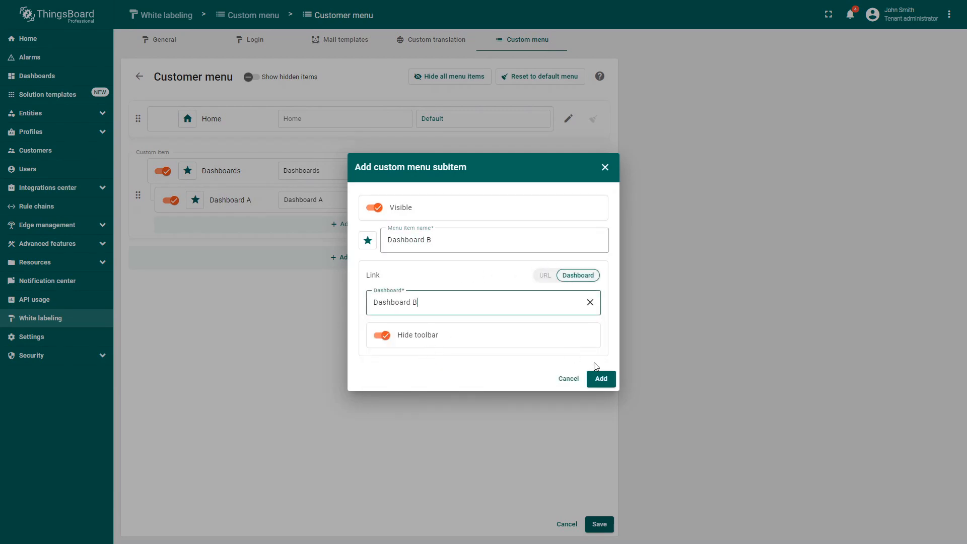
left_click(601, 379)
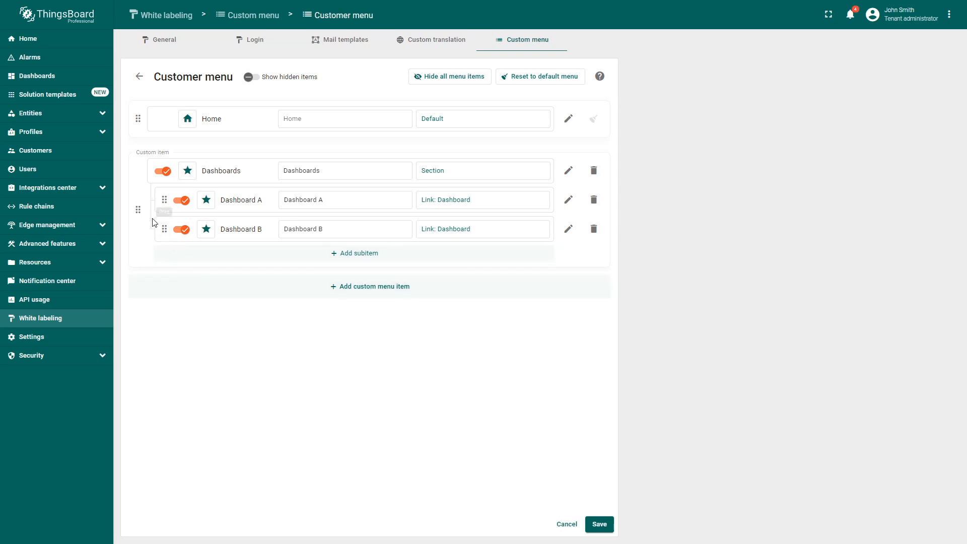
Move Home below Dashboards, change the dashboard items' icon, and save the Customer menu
left_click_drag(138, 118, 137, 248)
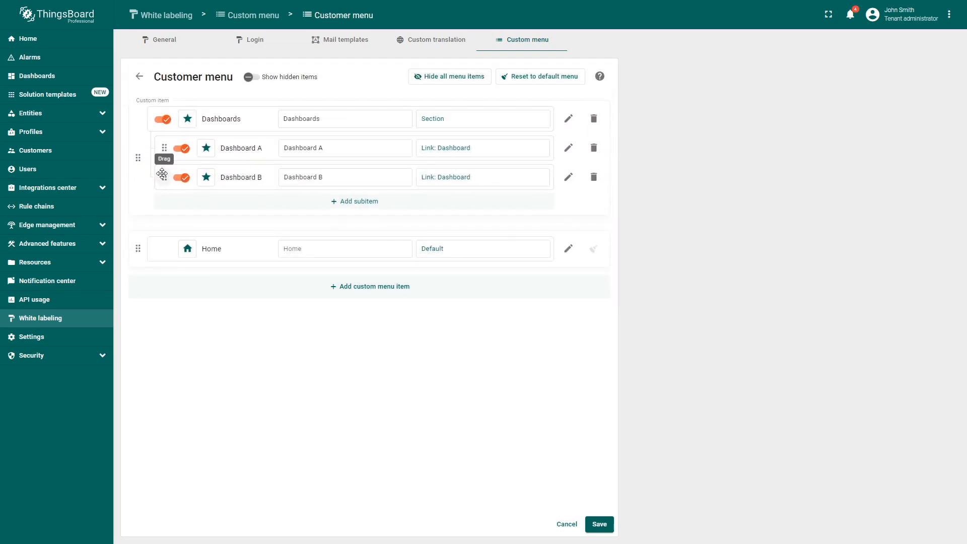
left_click(187, 119)
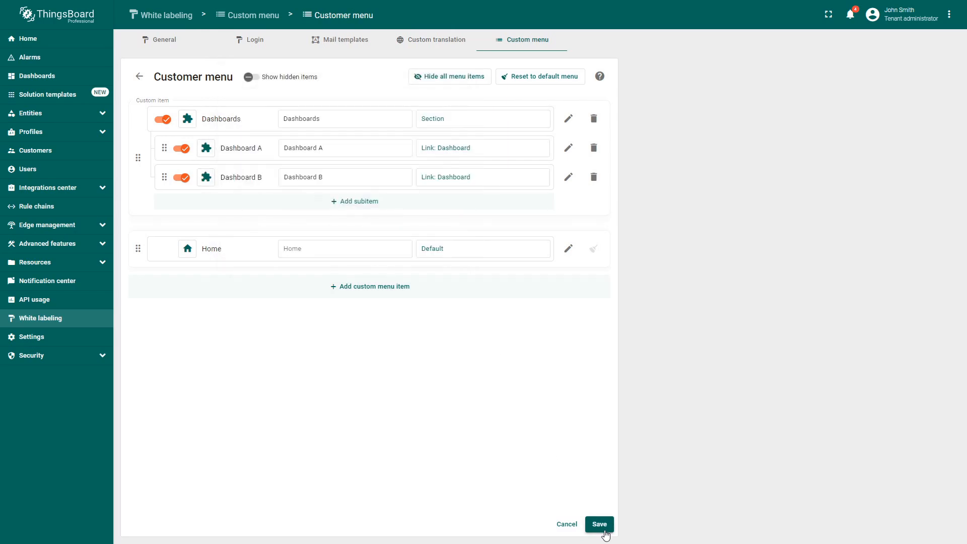
left_click(35, 150)
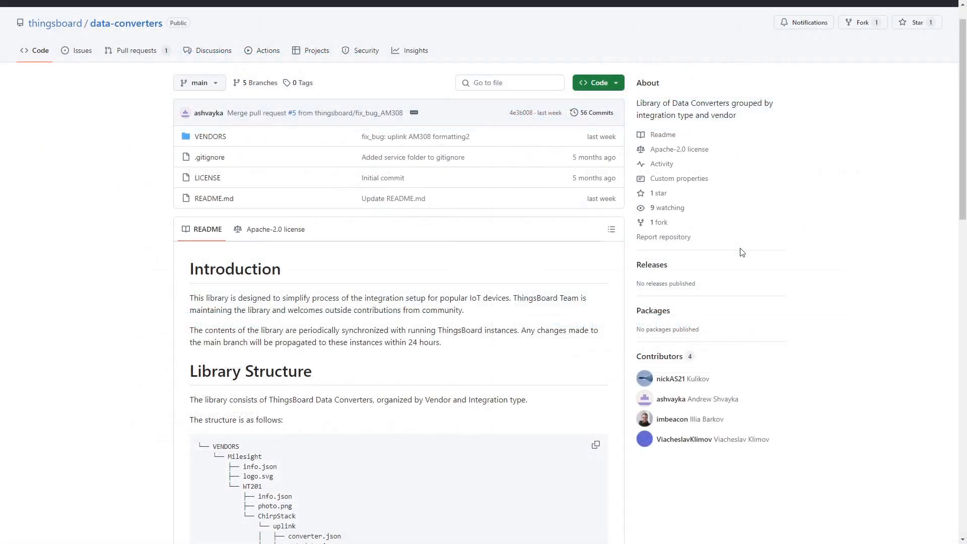
Browse the data-converters repository into VENDORS, then the Milesight folder
left_click(211, 136)
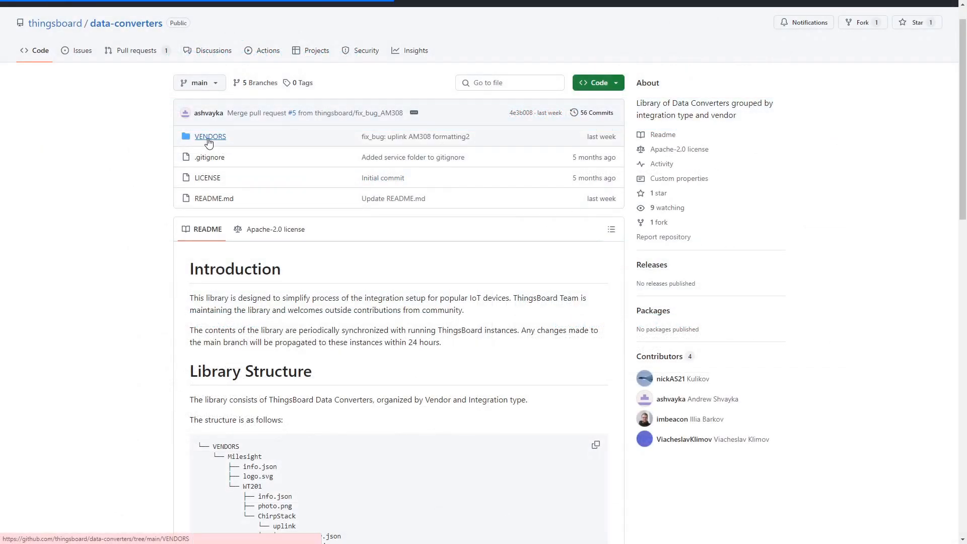
left_click(210, 137)
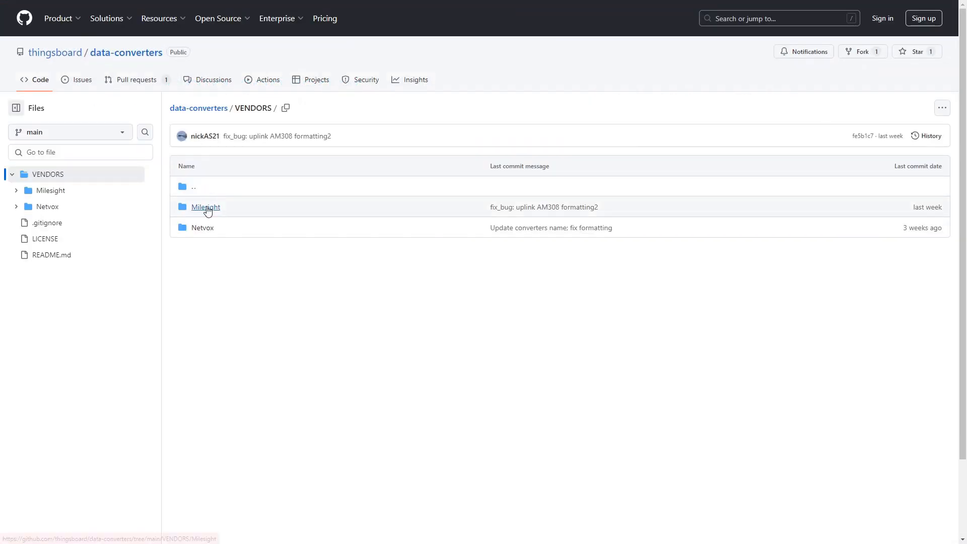
left_click(205, 207)
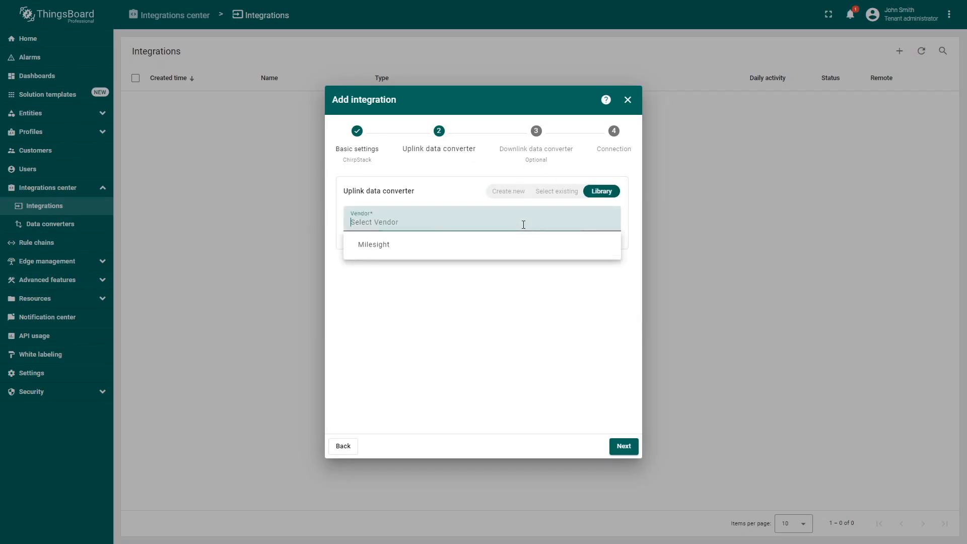
Pick library converters: Milesight Outdoor Asset Tracker uplink, then the Heat, EM model downlink
left_click(374, 244)
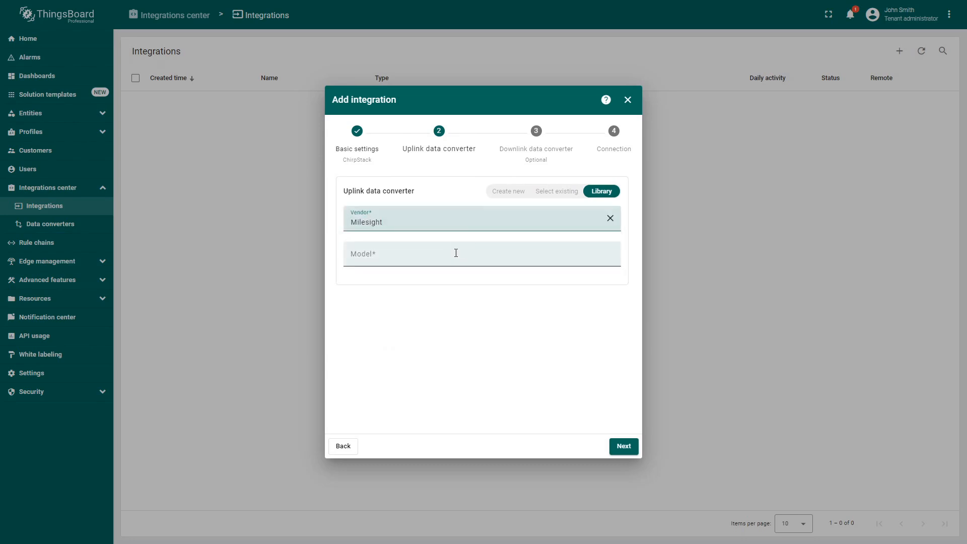
left_click(456, 254)
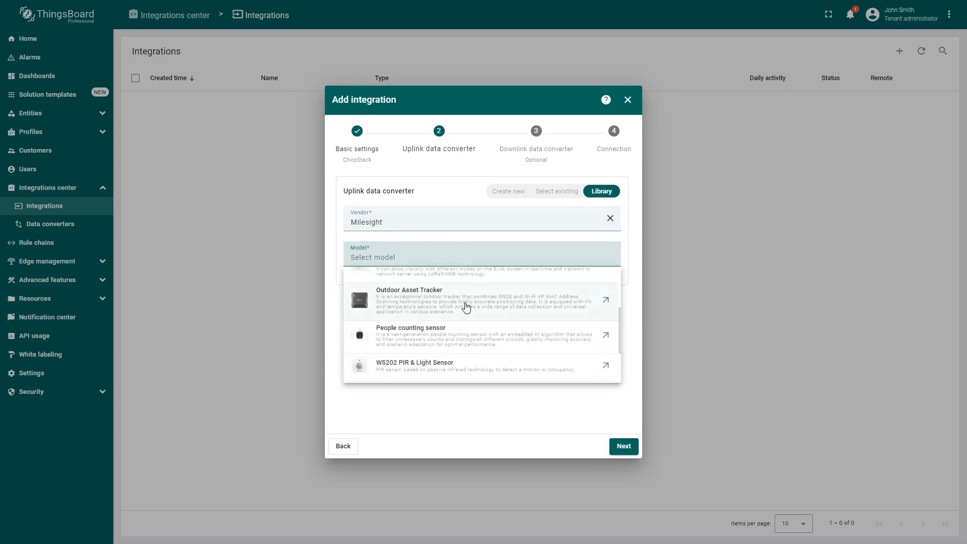
left_click(409, 300)
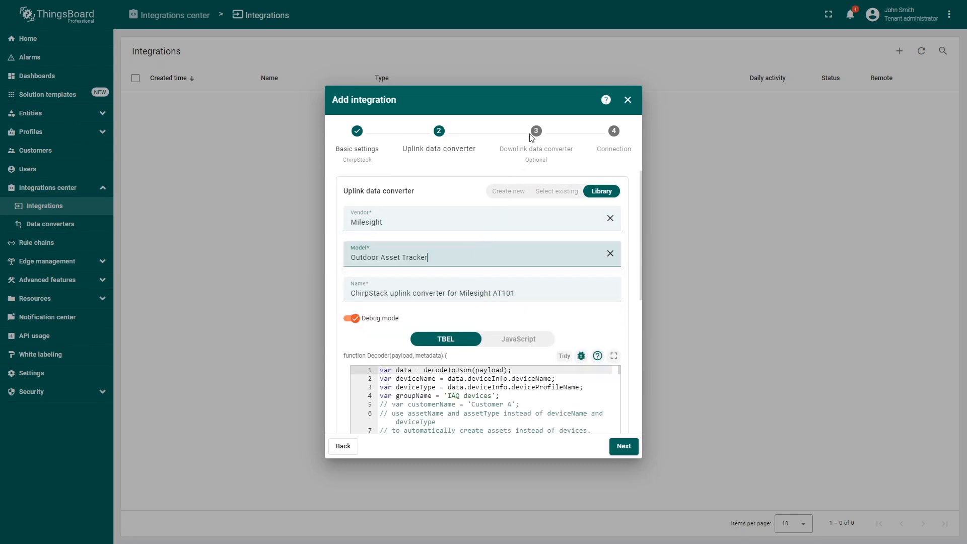
left_click(624, 446)
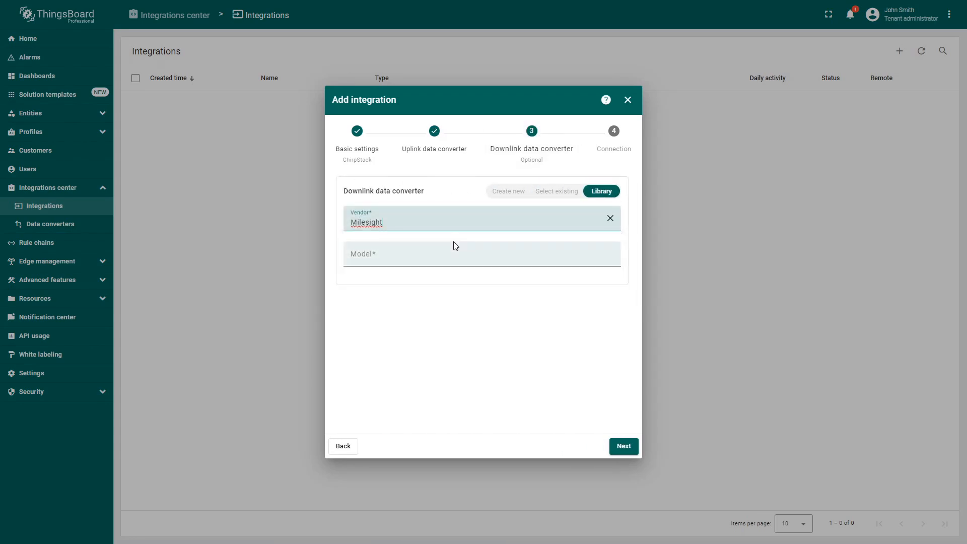
left_click(481, 254)
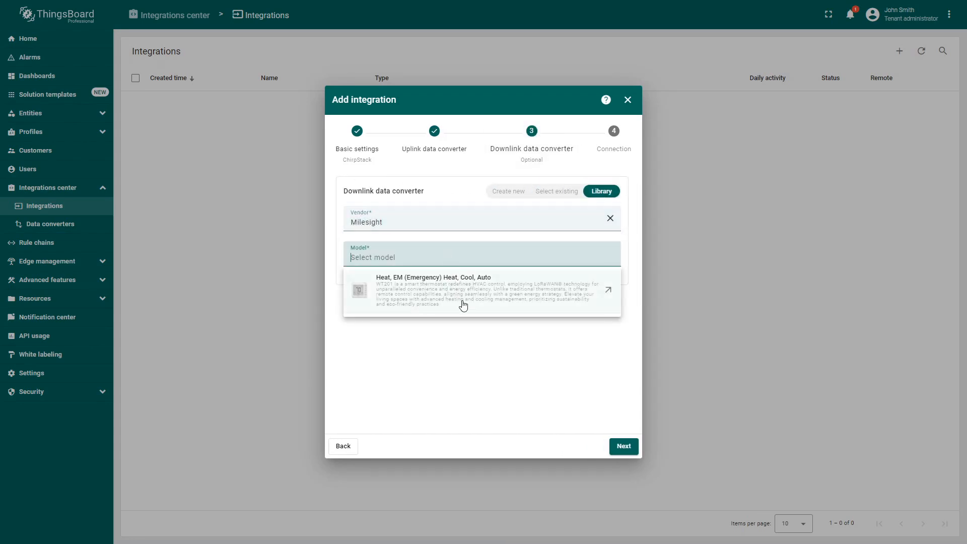
left_click(462, 292)
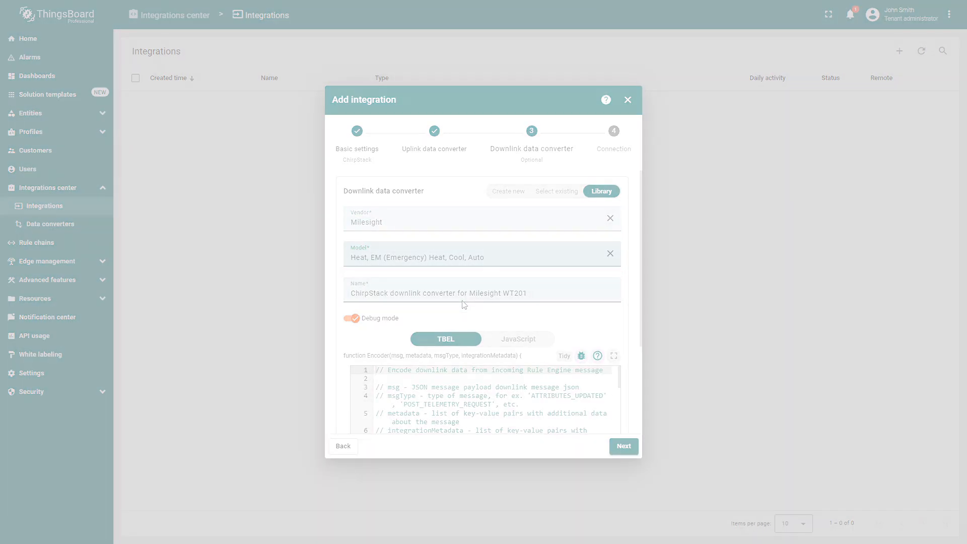